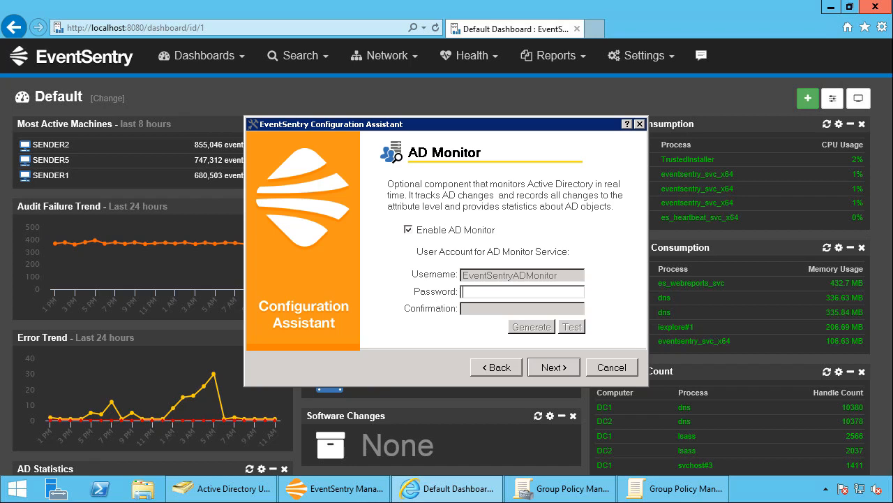
Step: Cancel the AD Monitor assistant to reveal the heartbeat, services and disk space dashboard
click(612, 367)
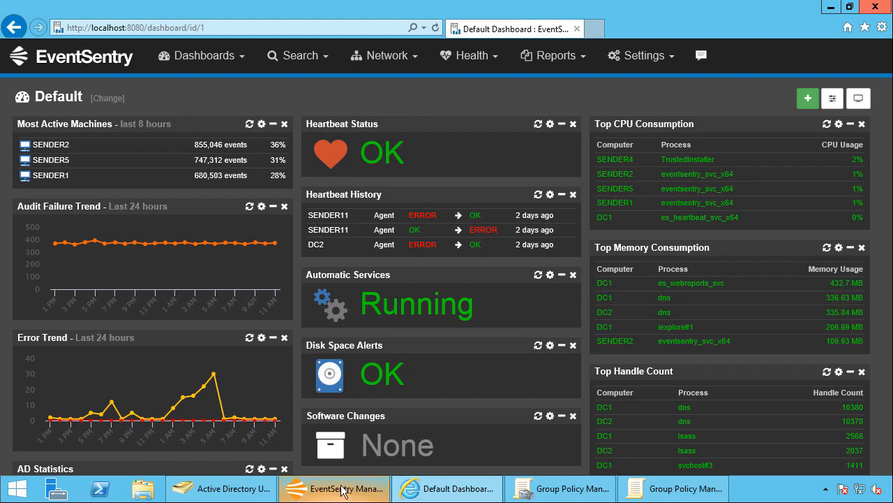
Step: Bring up the Management Console to review the ADMonitor service and primary database storage
click(334, 488)
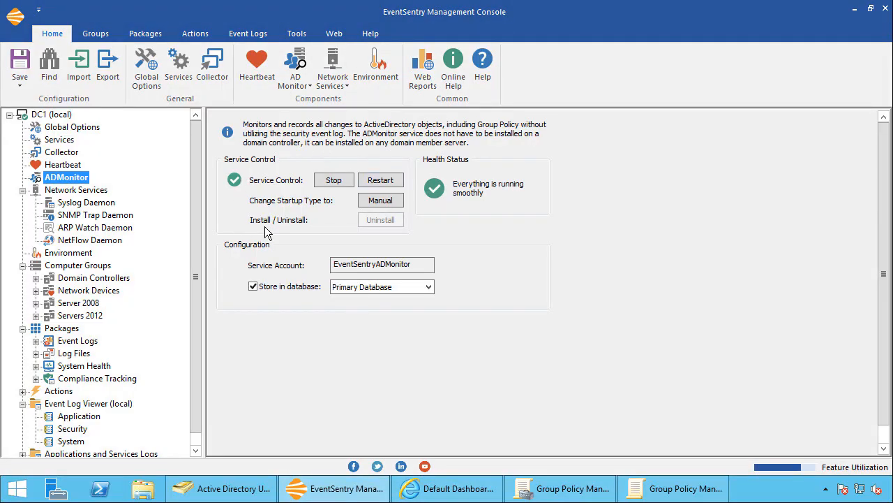
mouse_move(432, 173)
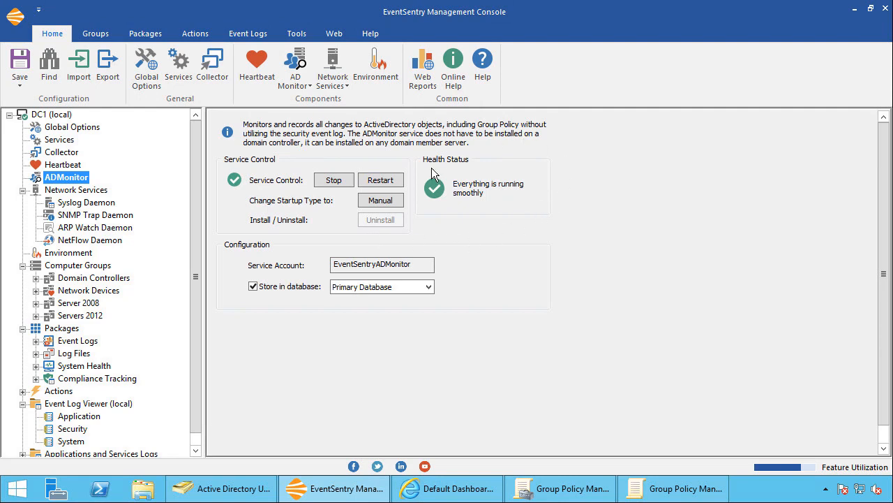
mouse_move(524, 358)
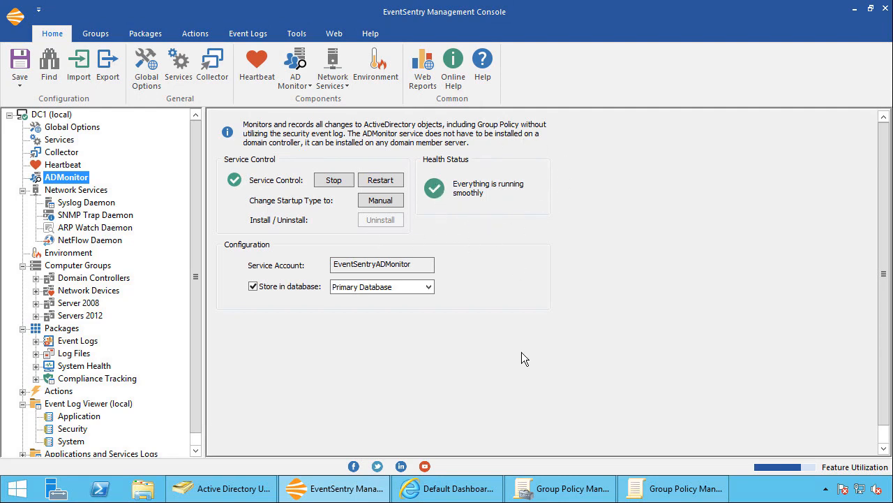
mouse_move(440, 315)
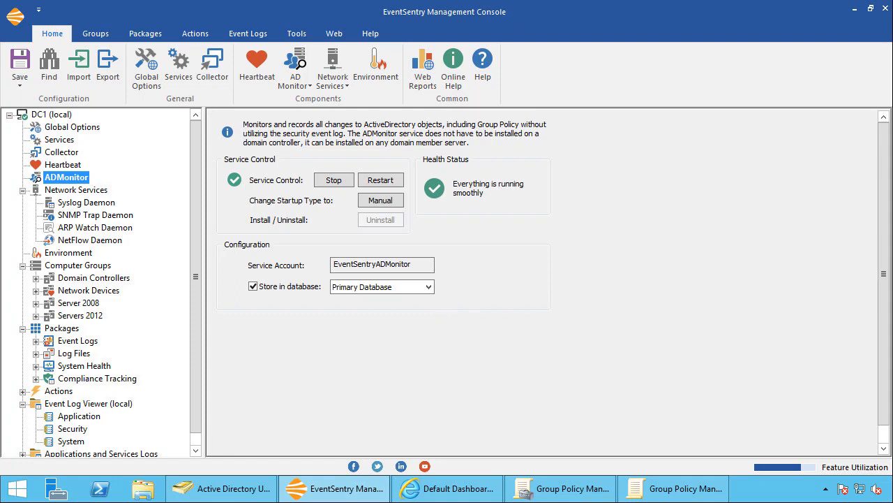
mouse_move(455, 482)
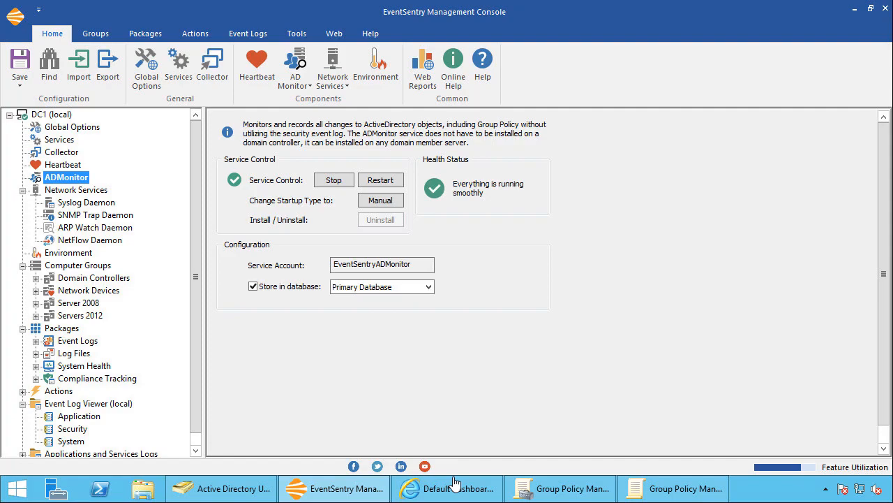
Step: In Web Reports, open Search > ADMonitor > Users, showing 54 user records
click(446, 488)
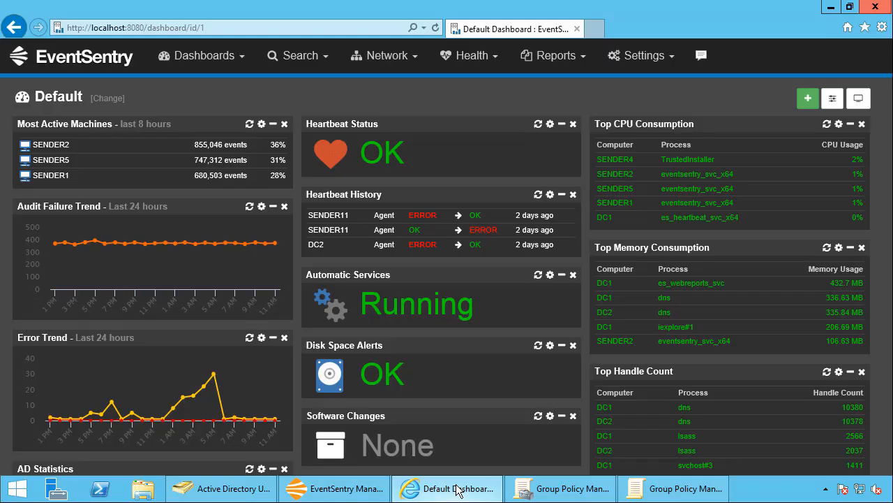
mouse_move(480, 409)
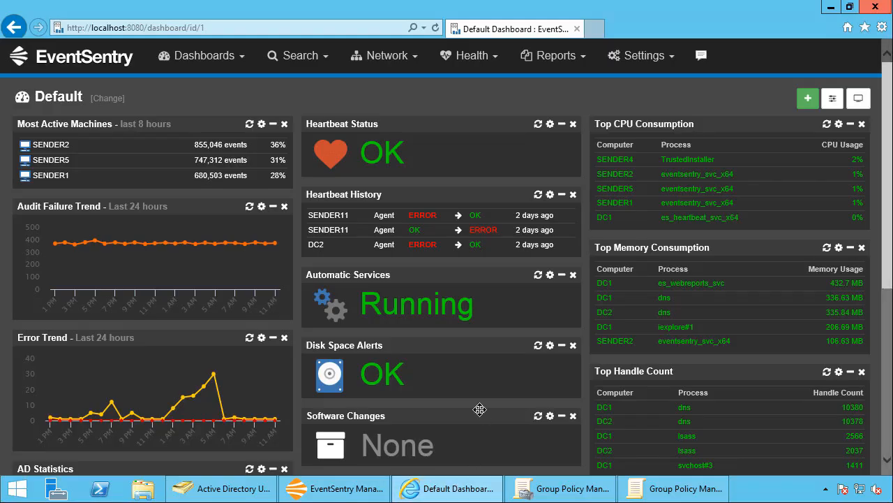
click(299, 55)
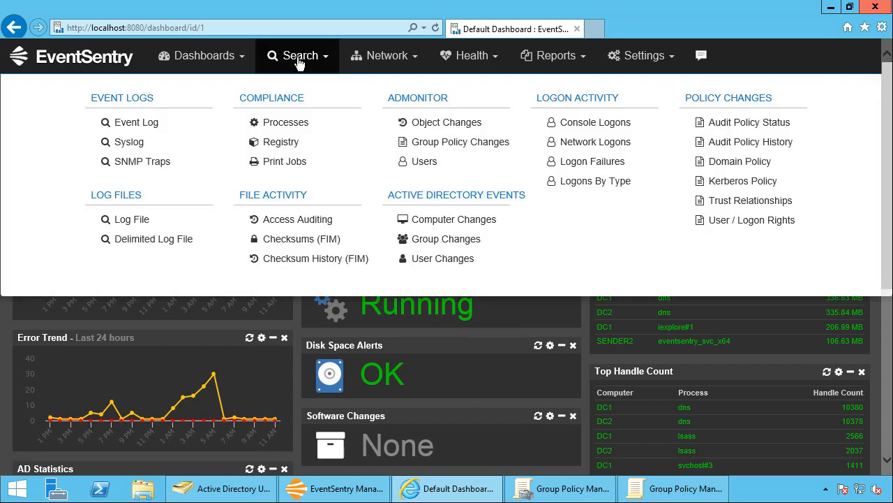
mouse_move(436, 107)
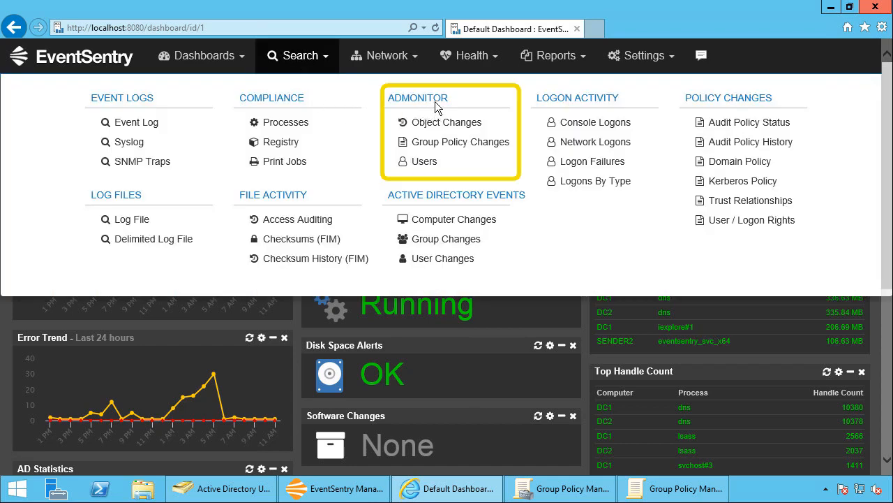
mouse_move(424, 162)
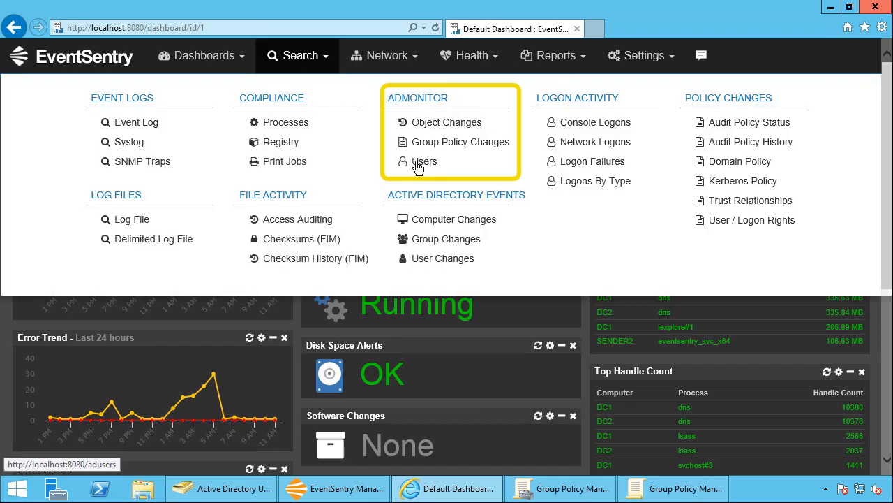
click(425, 161)
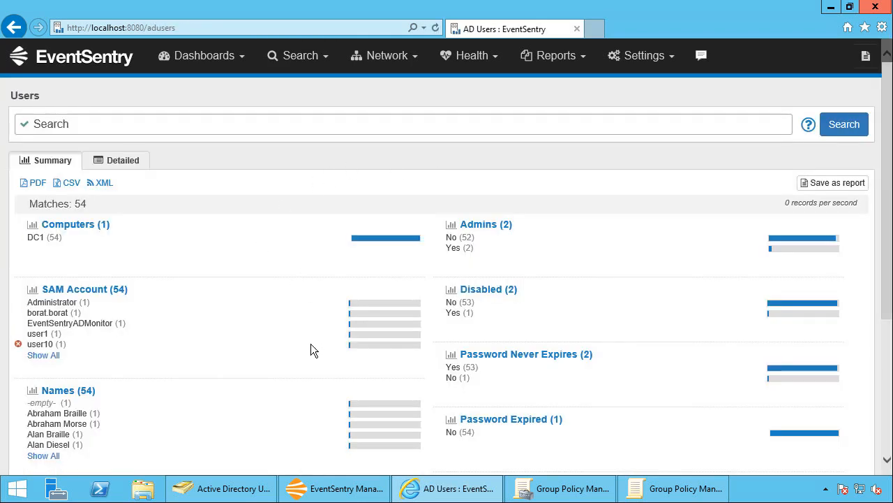
scroll(down, 3)
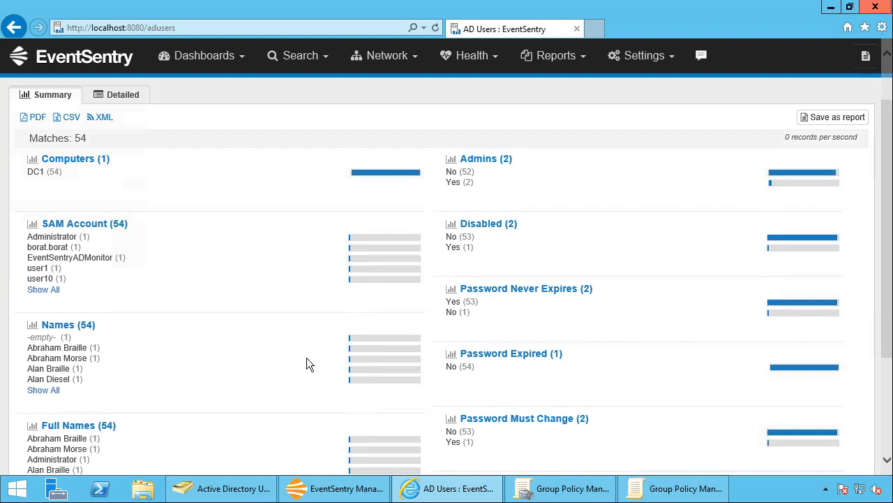
scroll(down, 3)
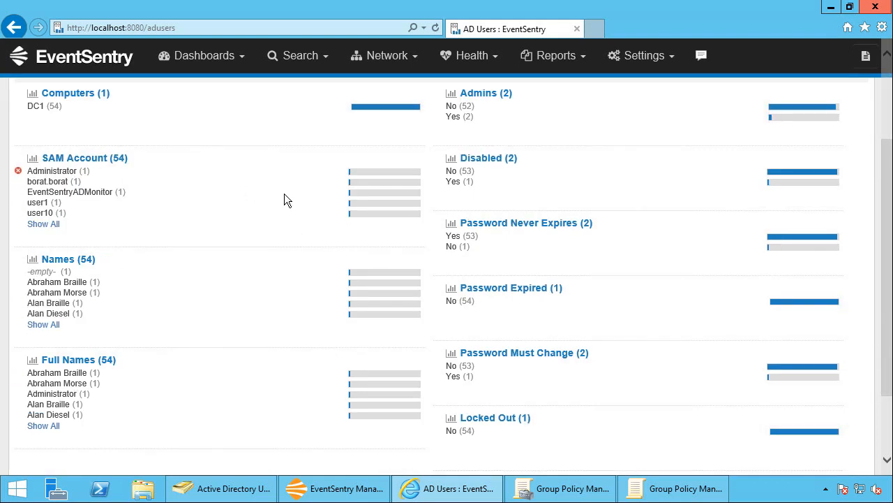
scroll(up, 3)
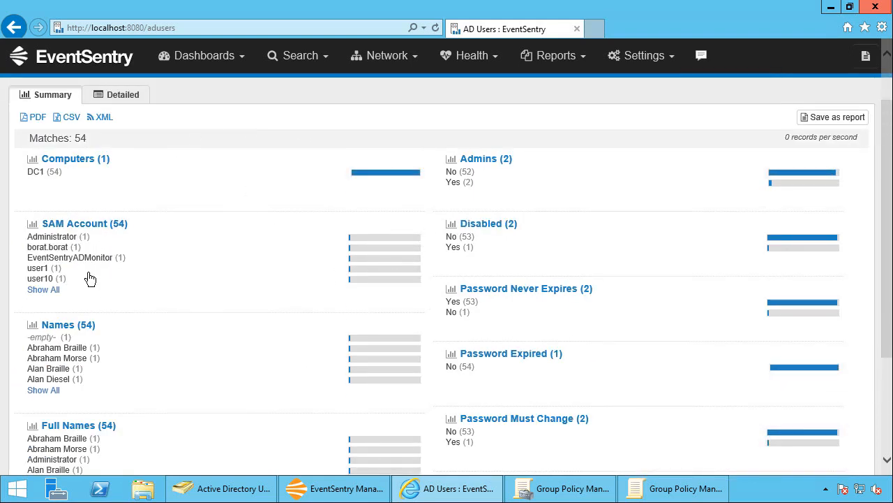
mouse_move(243, 431)
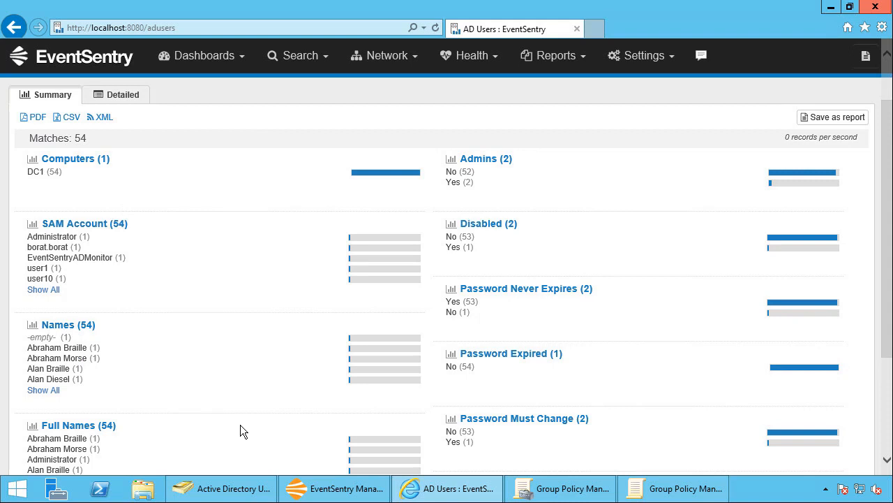
mouse_move(486, 158)
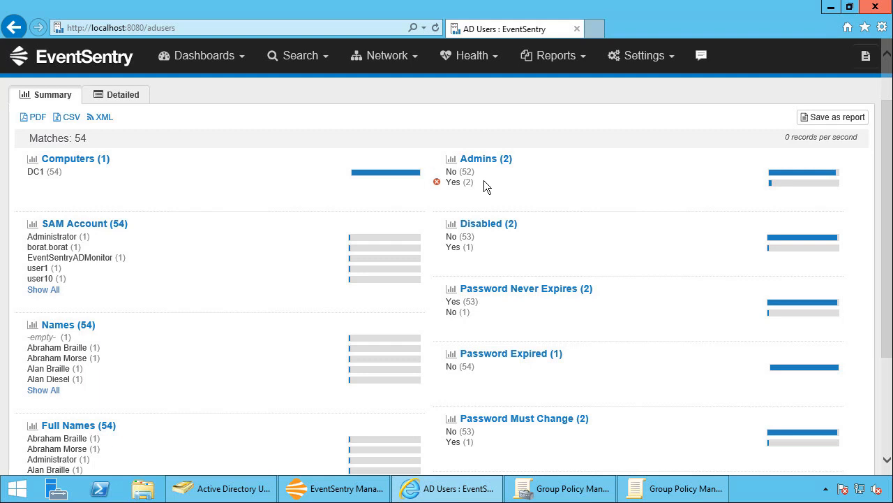
mouse_move(458, 182)
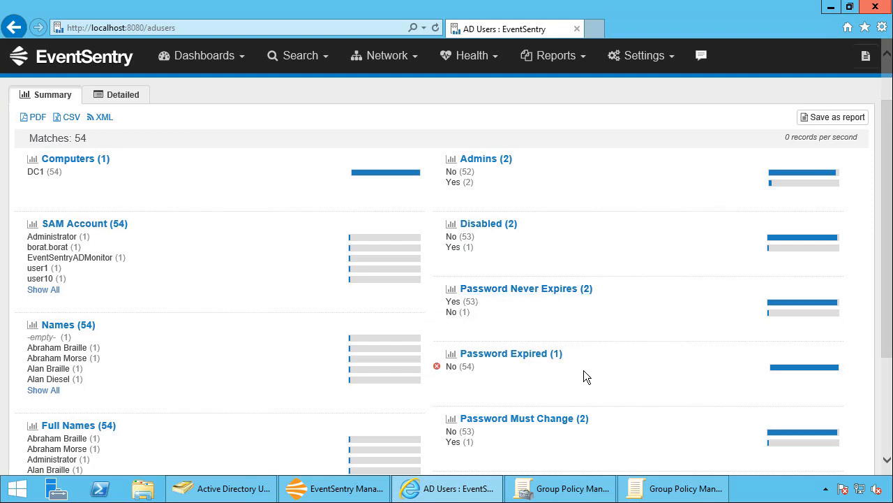
mouse_move(511, 353)
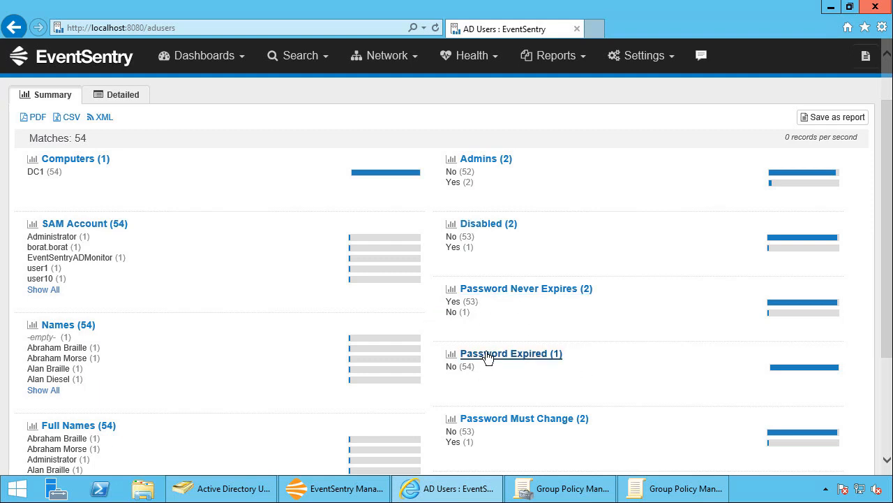
scroll(down, 3)
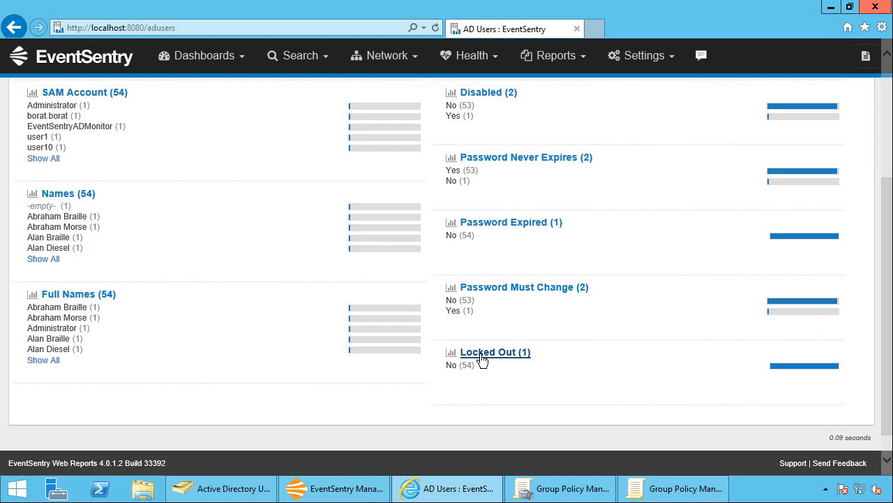
scroll(up, 3)
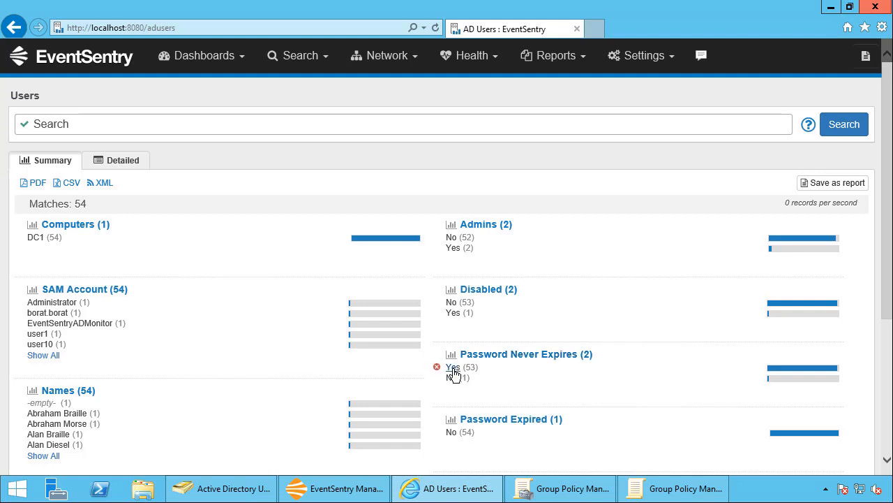
mouse_move(453, 367)
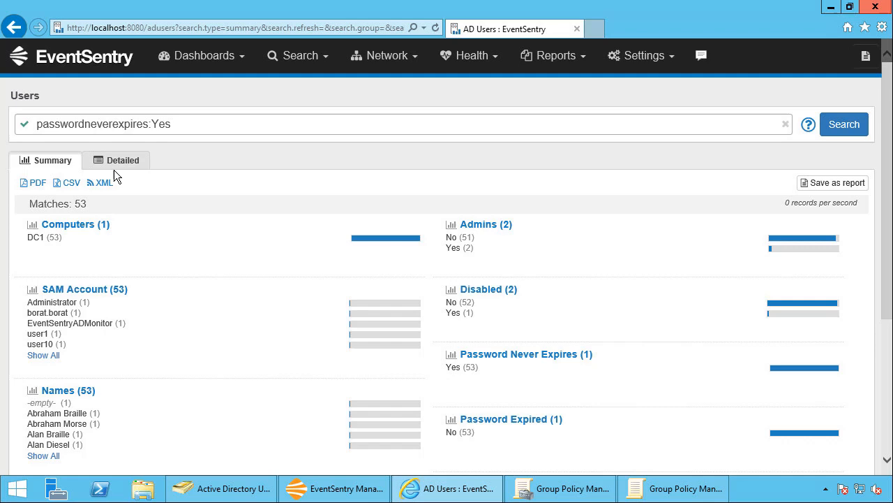
Step: Show the 53 never-expiring-password accounts as a detailed list and scroll through them
click(844, 124)
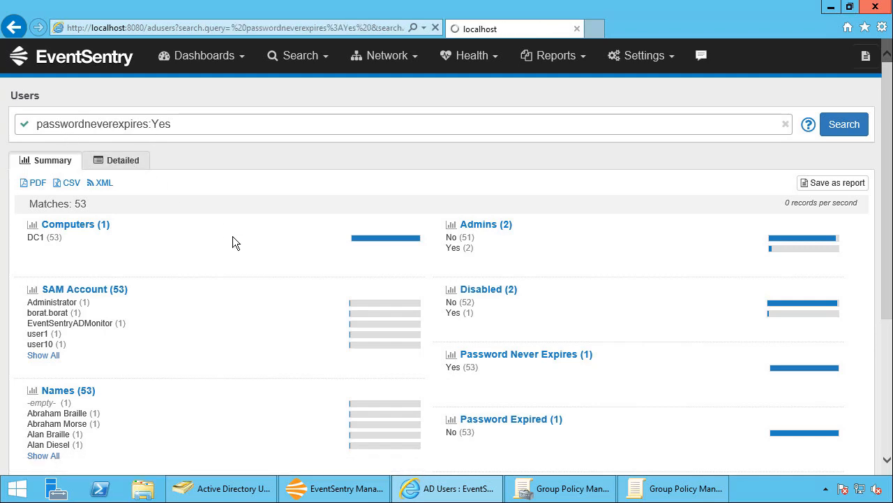
click(122, 159)
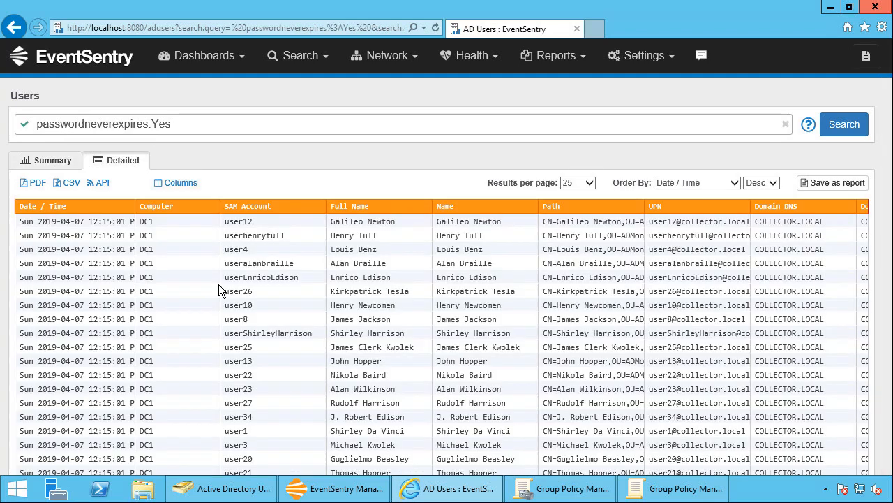
scroll(down, 3)
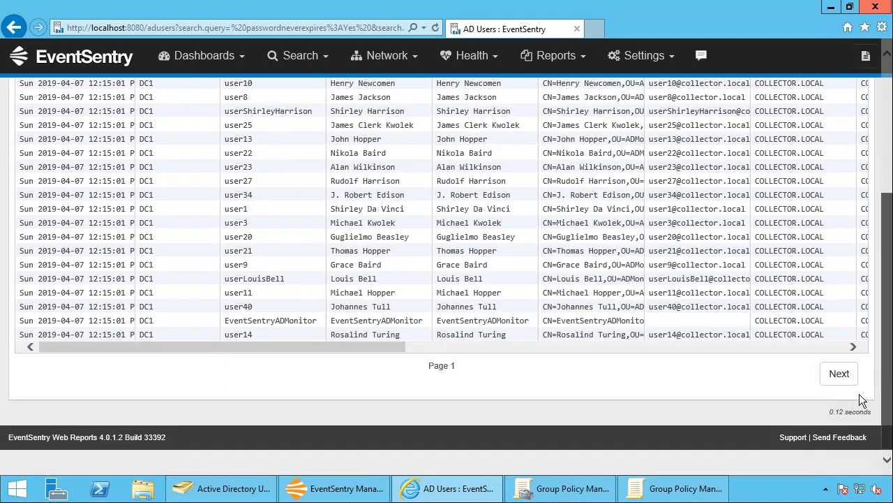
scroll(up, 3)
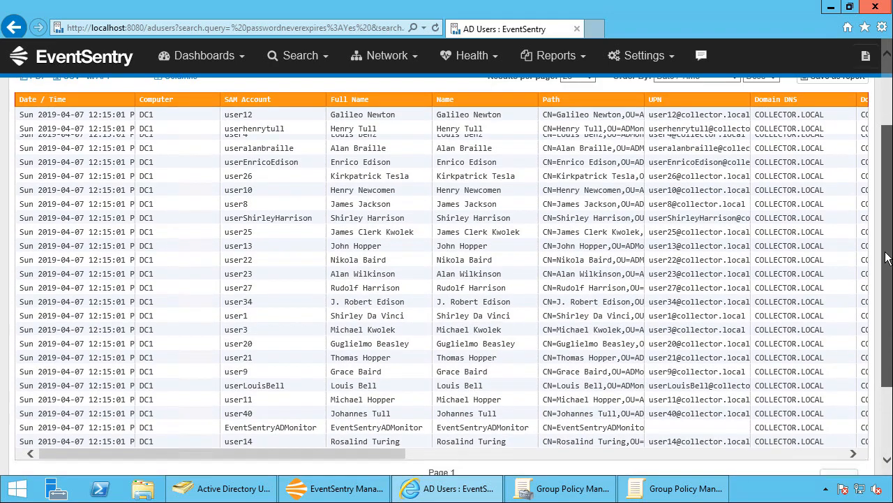
scroll(up, 3)
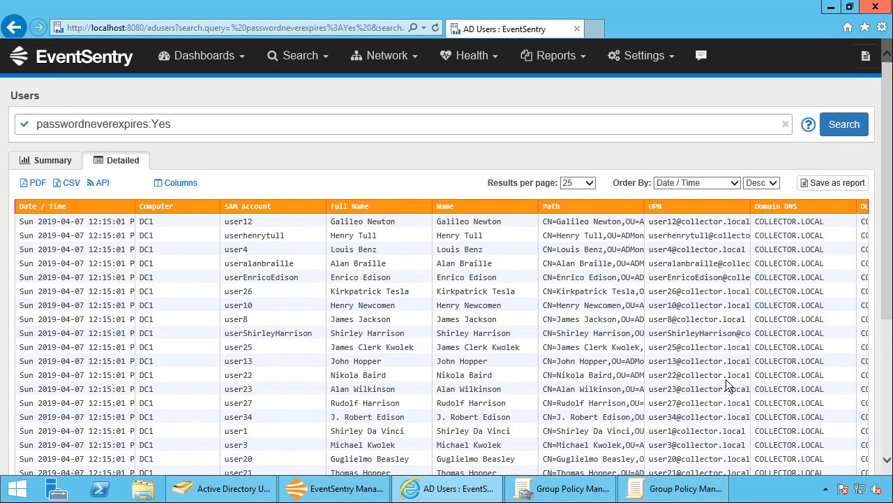
mouse_move(675, 335)
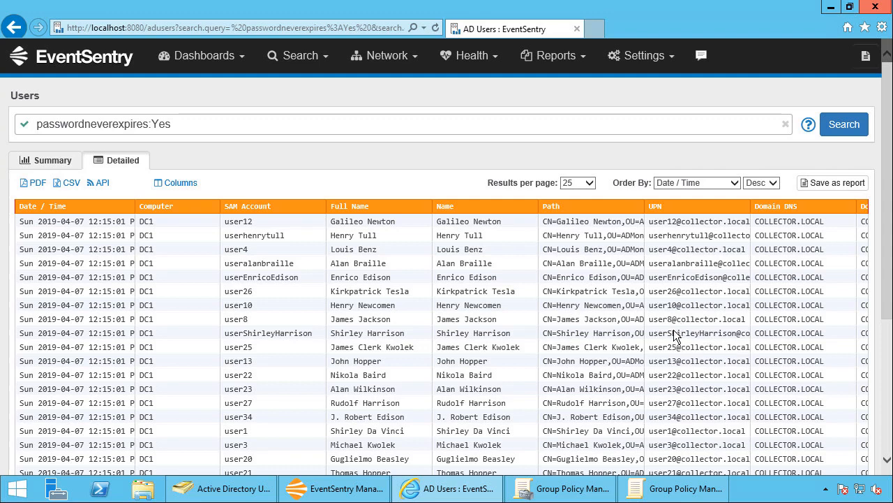
Step: Open Test > ADMonitor Test Users and scroll through its test user accounts
click(220, 488)
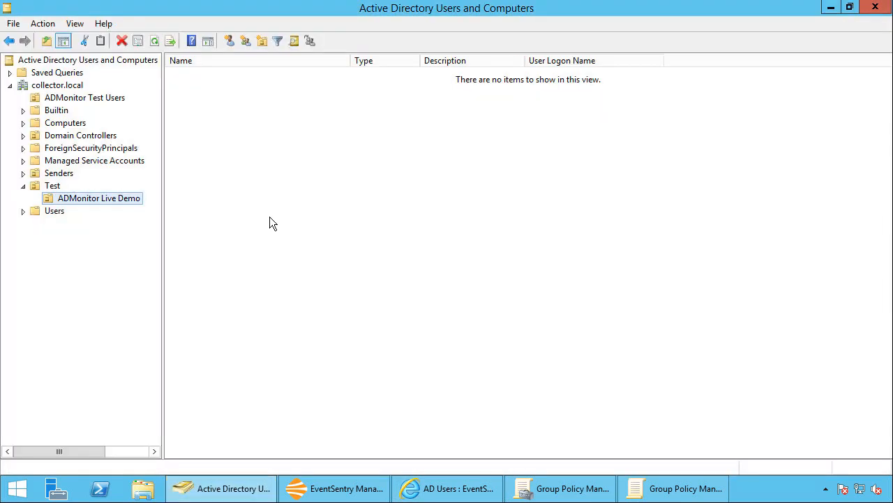
click(52, 185)
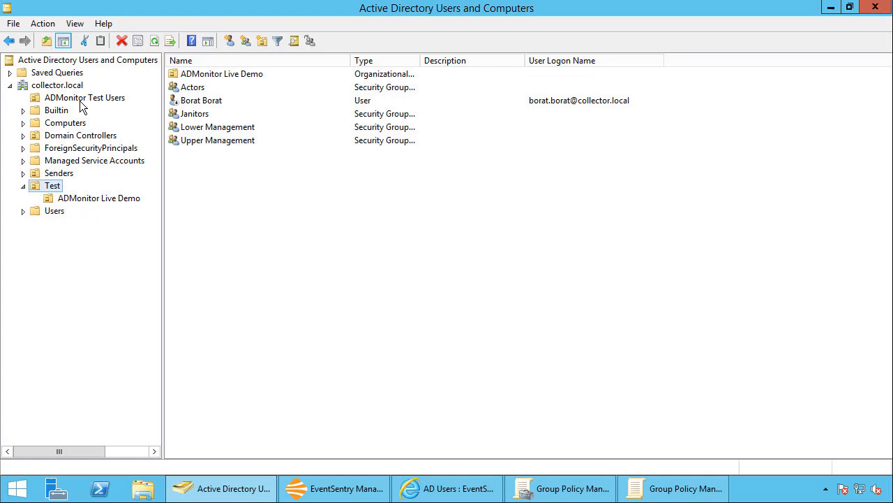
click(84, 97)
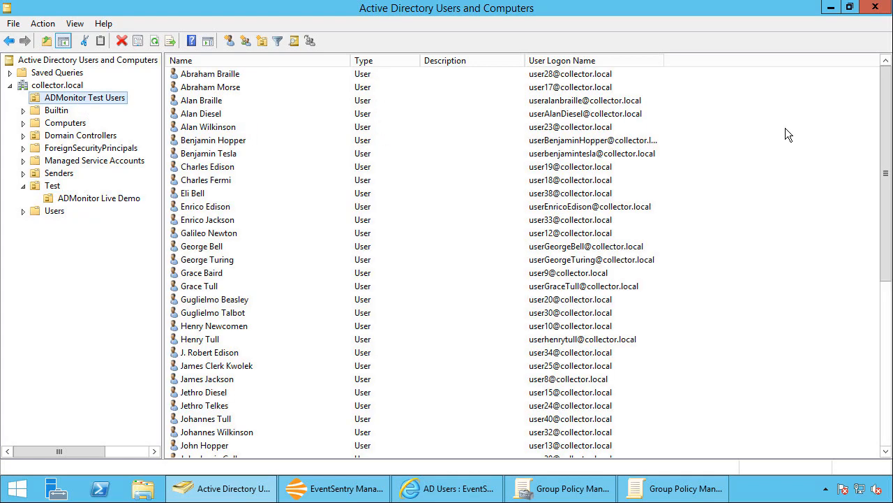
scroll(down, 3)
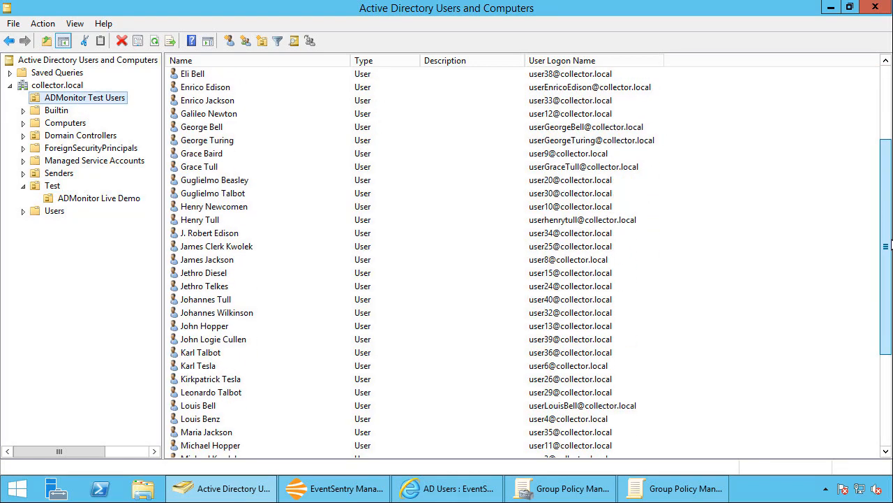
scroll(down, 3)
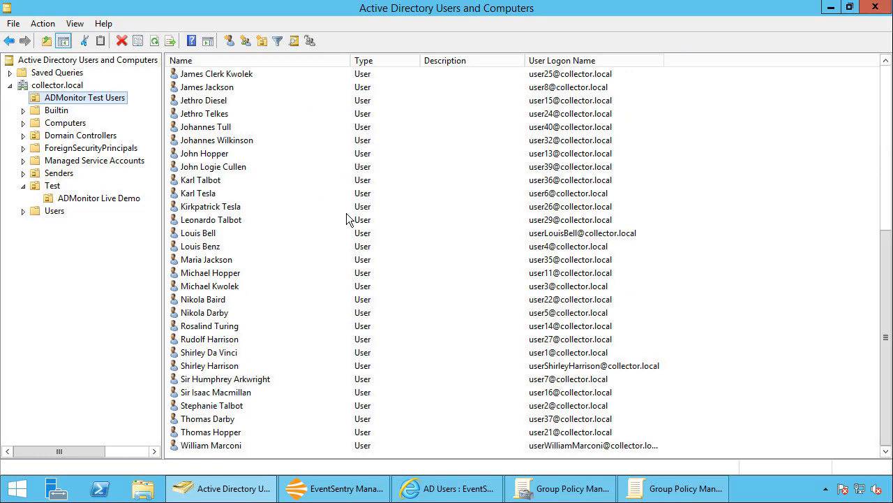
scroll(up, 3)
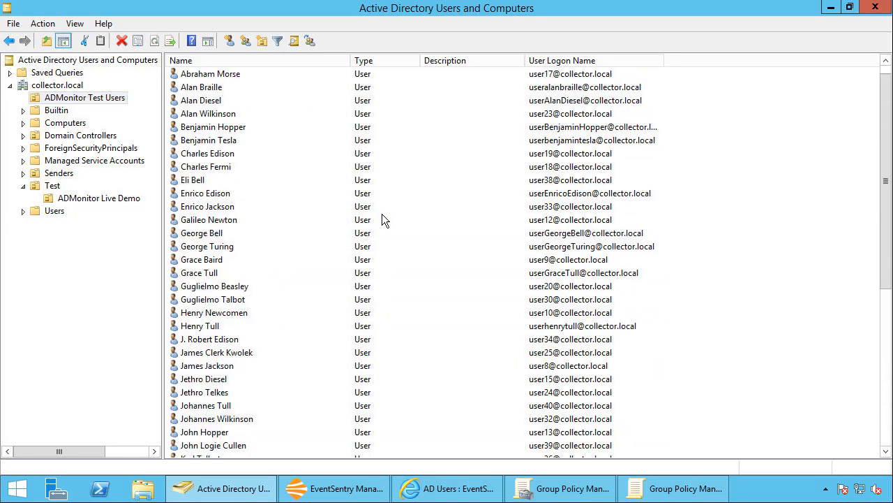
mouse_move(322, 255)
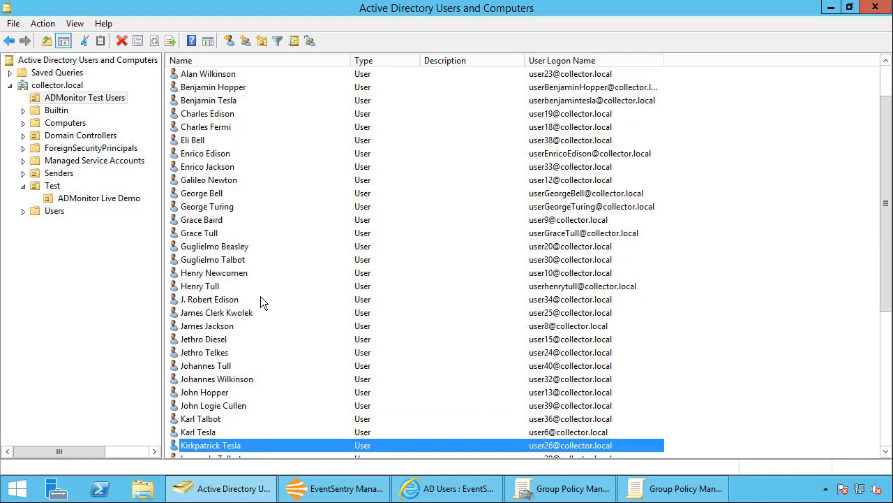
scroll(down, 3)
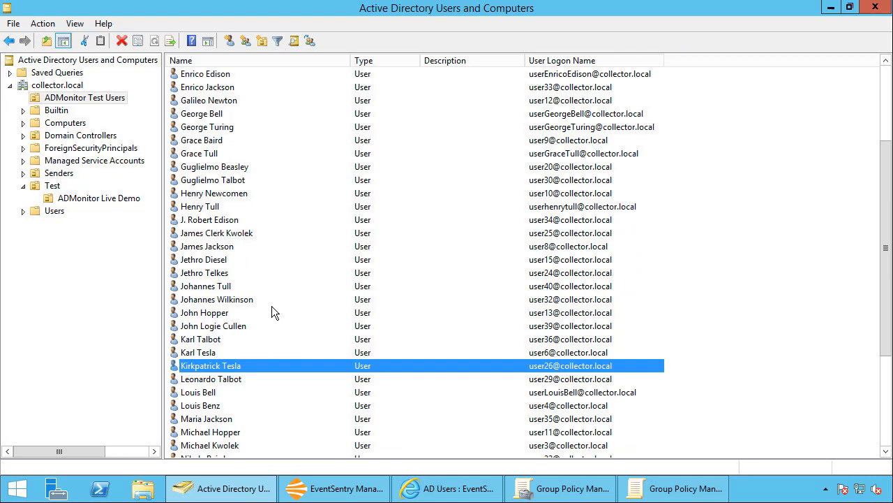
mouse_move(202, 370)
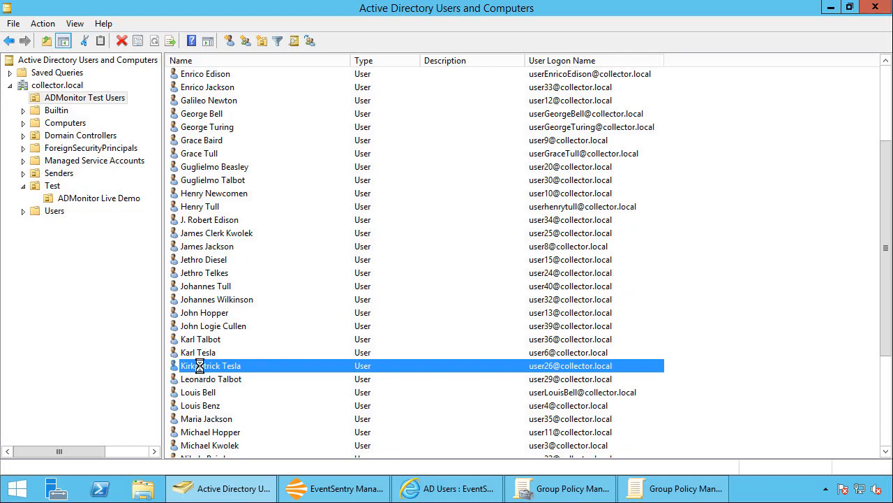
double_click(210, 365)
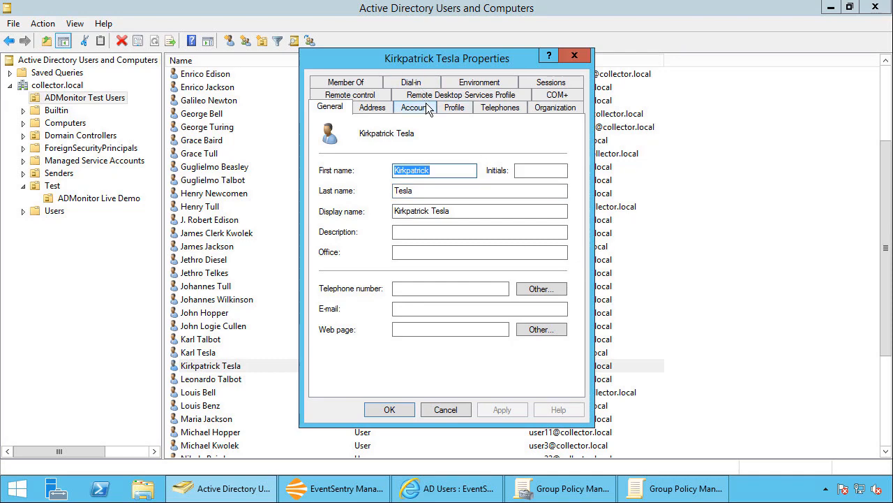
click(415, 107)
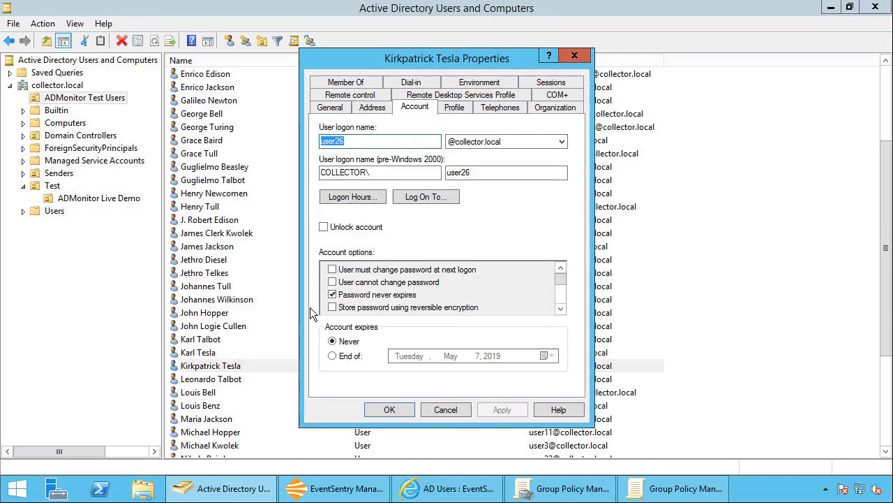
click(333, 294)
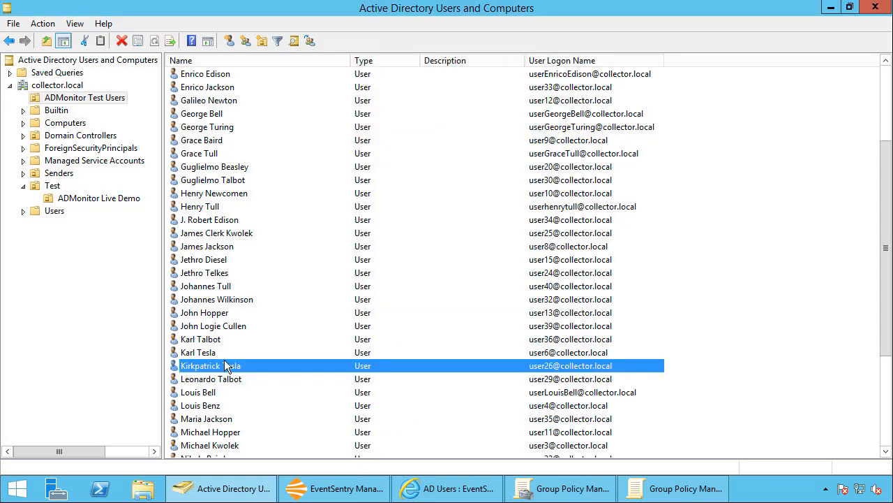
double_click(199, 352)
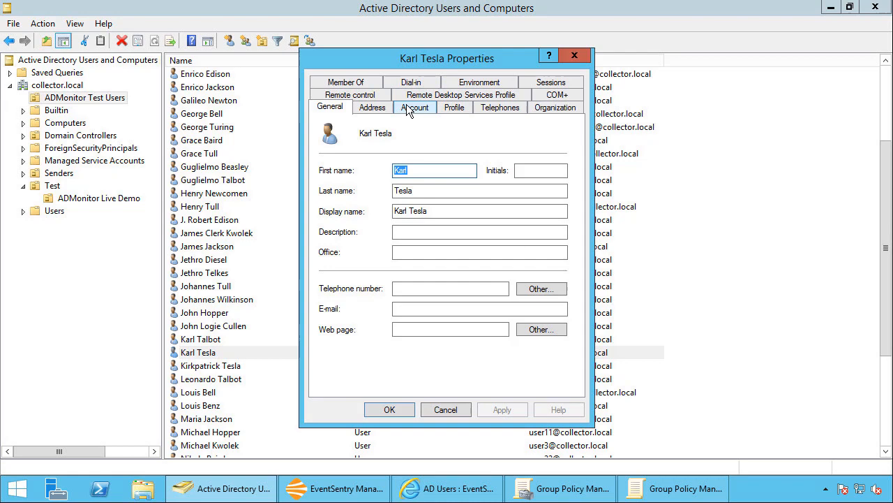
click(414, 107)
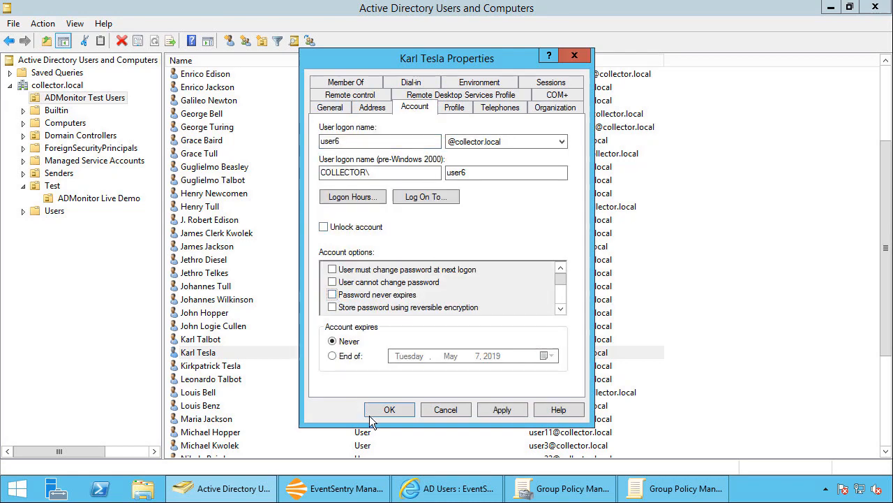
click(389, 409)
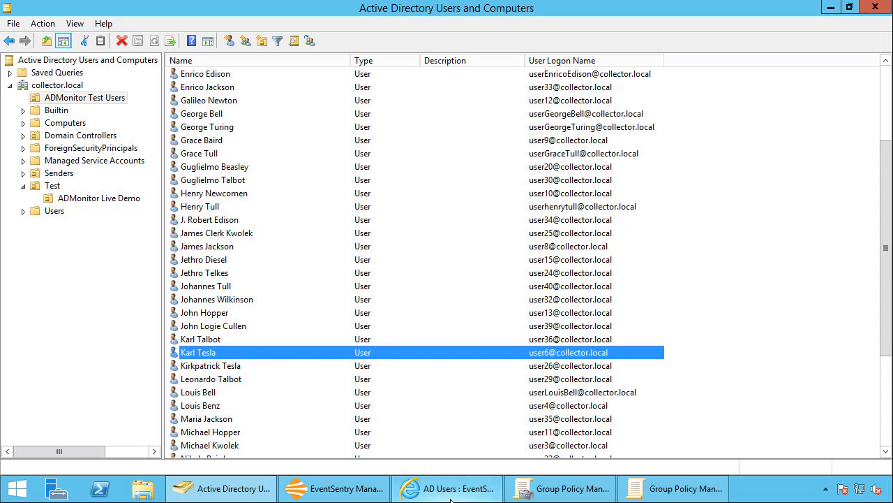
Step: Open Search > ADMonitor > Object Changes, showing two Administrator modifications to the Teslas
click(446, 488)
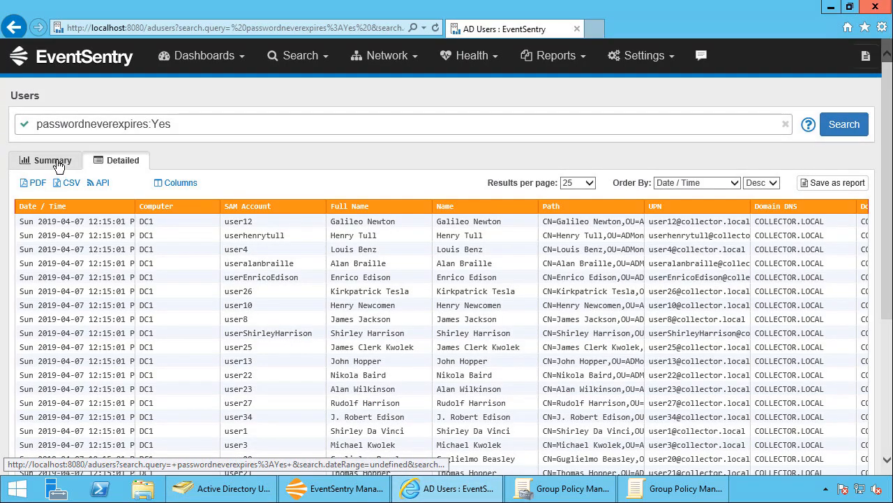
click(298, 55)
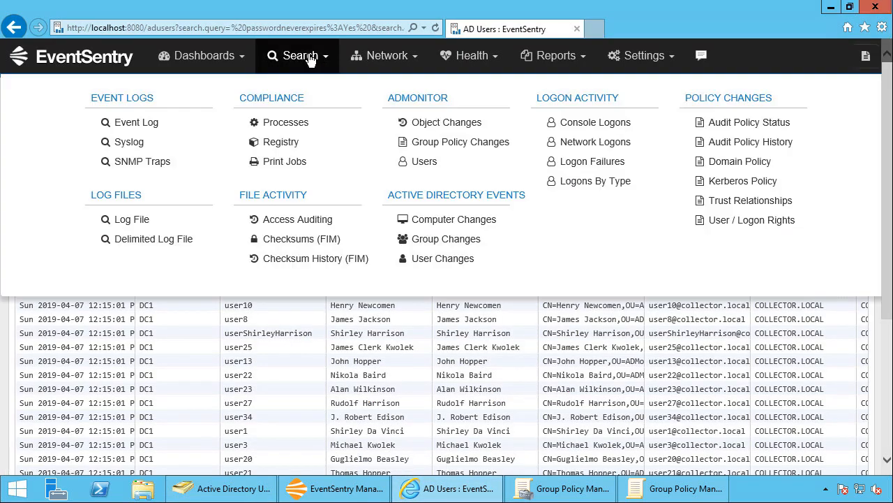
mouse_move(446, 122)
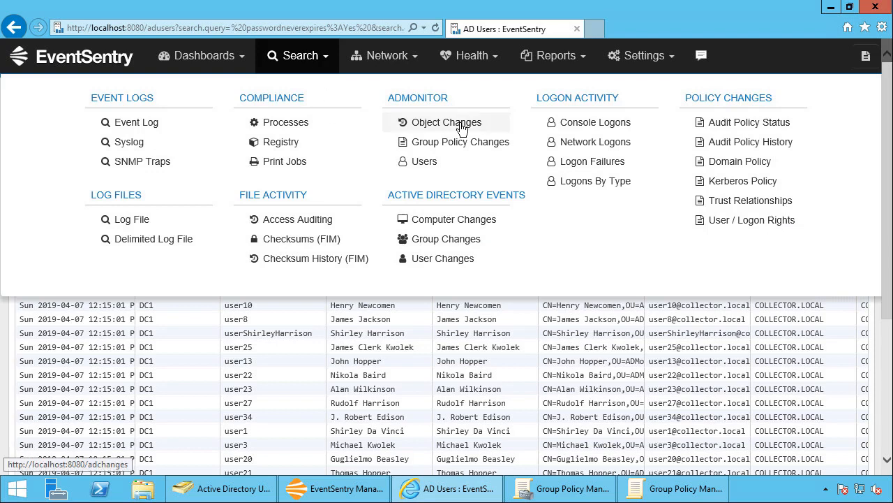
mouse_move(453, 129)
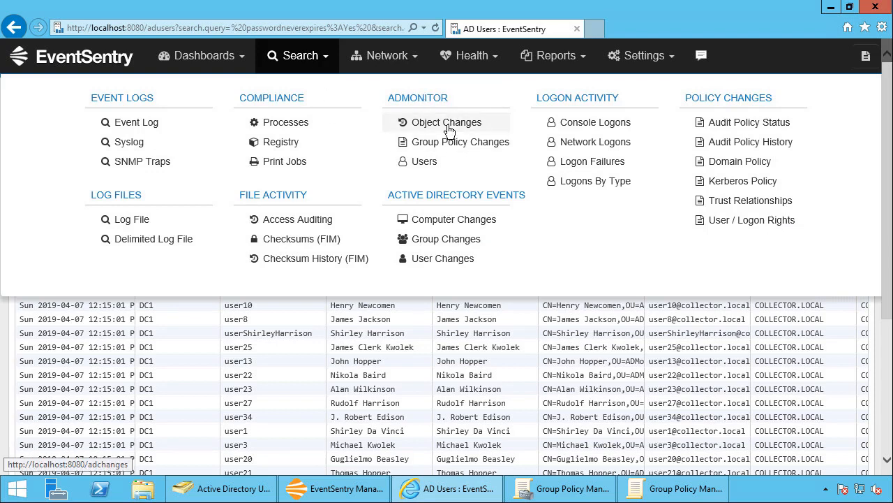
click(446, 122)
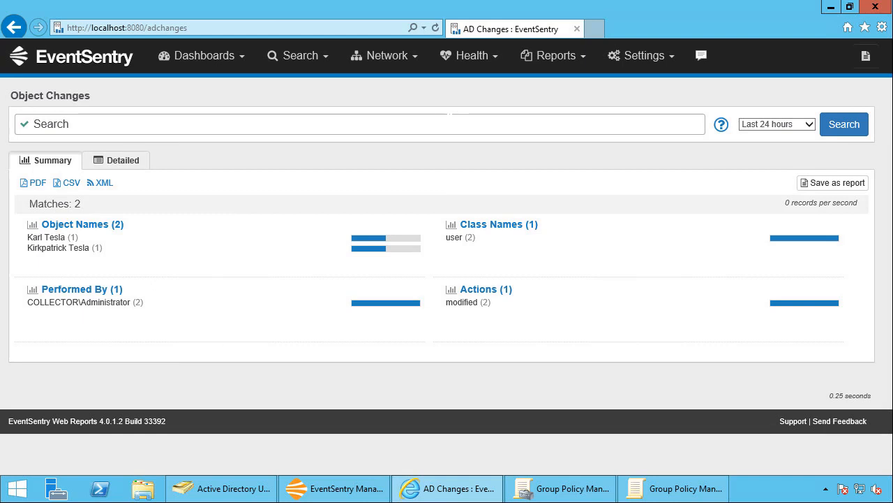
mouse_move(45, 260)
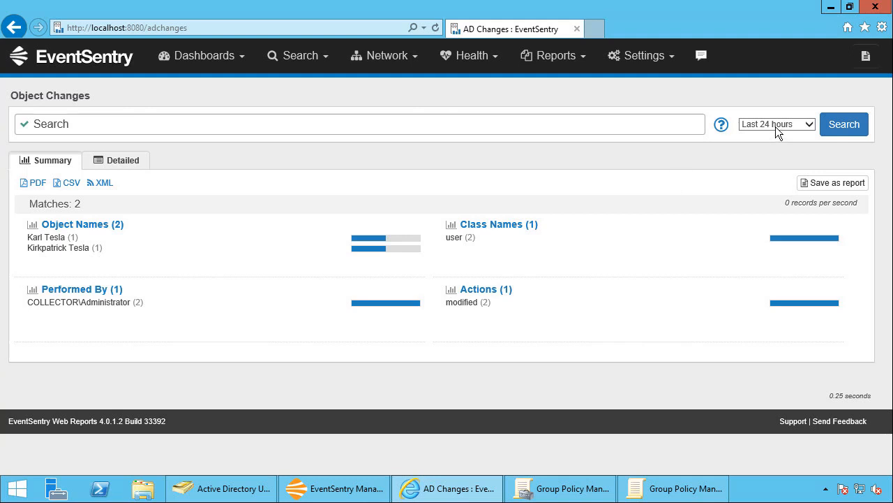
mouse_move(57, 248)
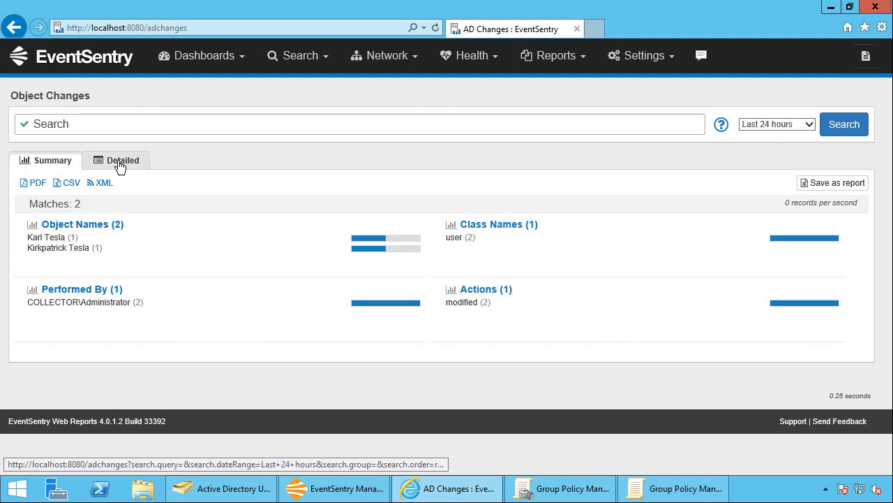
Step: Switch Object Changes to the Detailed tab, showing msDS-SupportedEncryptionTypes changed to 0
click(122, 159)
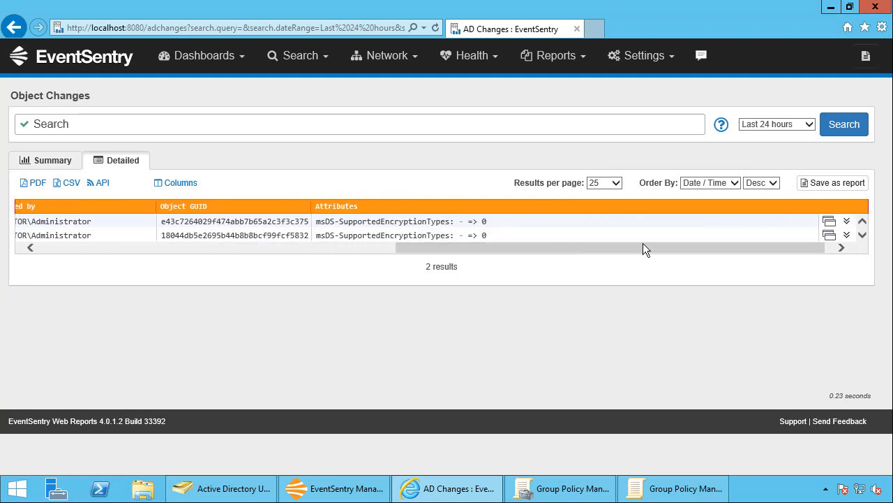
mouse_move(297, 232)
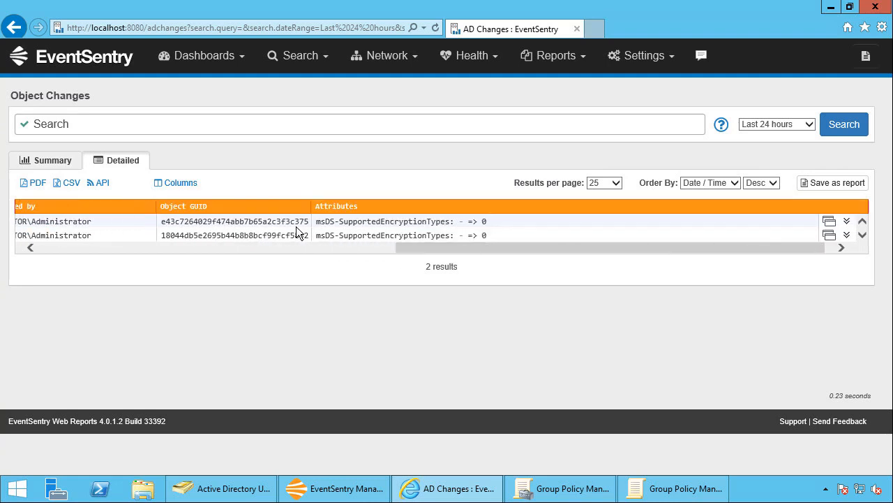
mouse_move(617, 279)
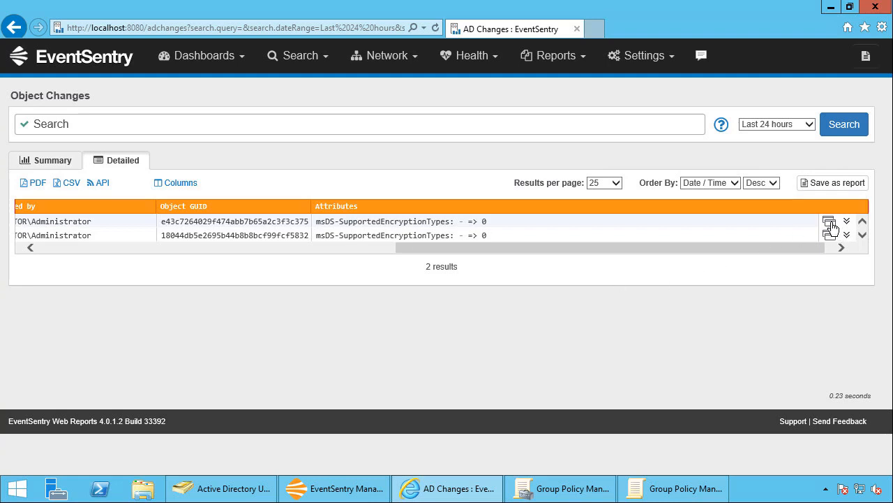
Step: Inspect Karl Tesla's userAccountControl change from DONT_EXPIRE_PASSWORD to NORMAL_ACCOUNT, then close
click(830, 221)
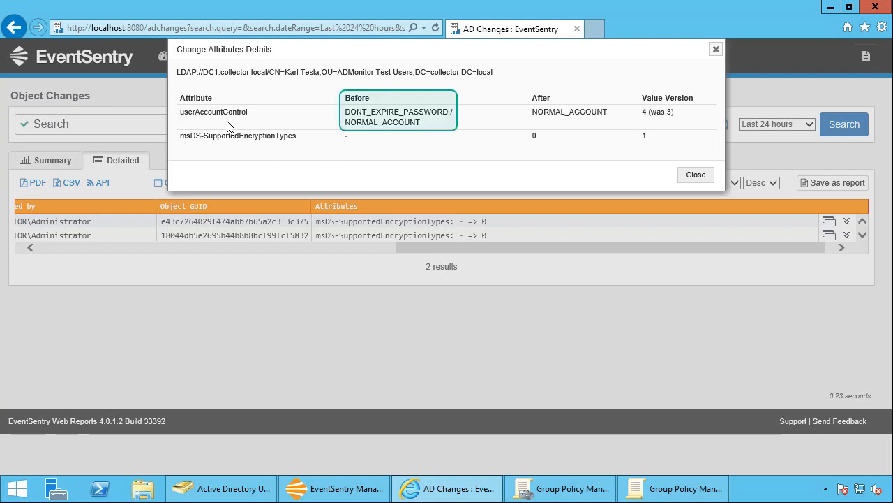
mouse_move(373, 121)
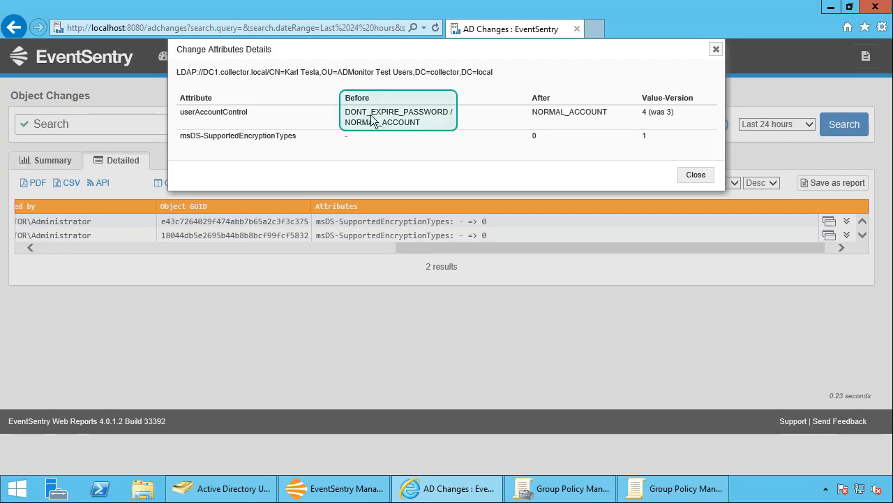
mouse_move(421, 131)
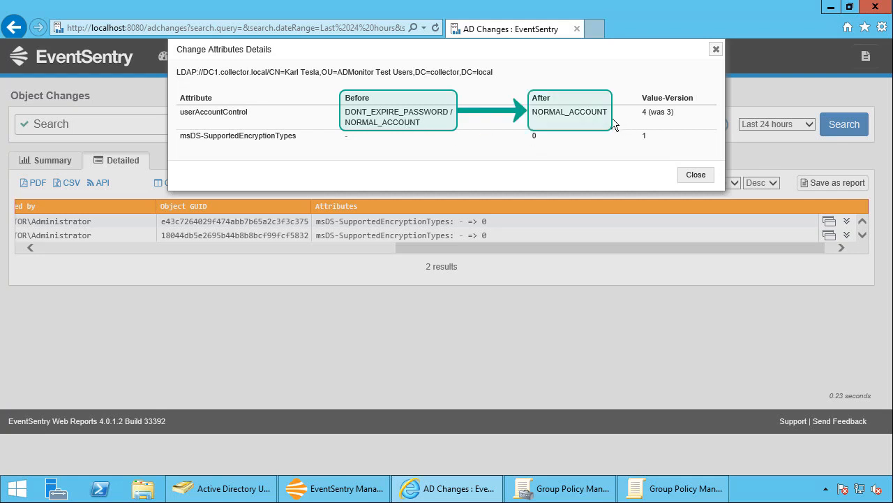
mouse_move(245, 106)
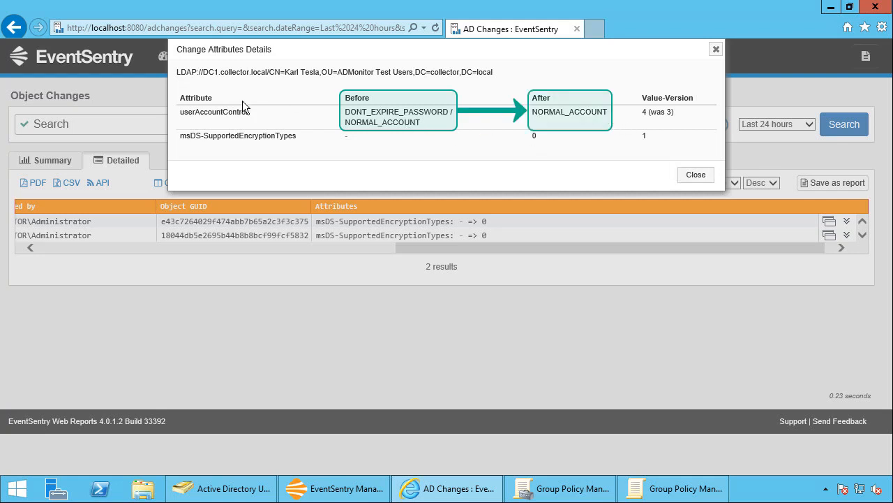
mouse_move(334, 170)
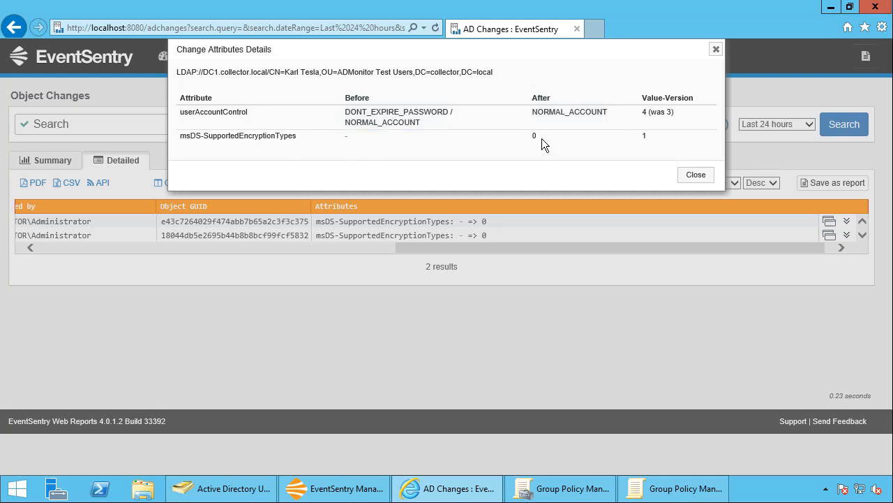
mouse_move(696, 175)
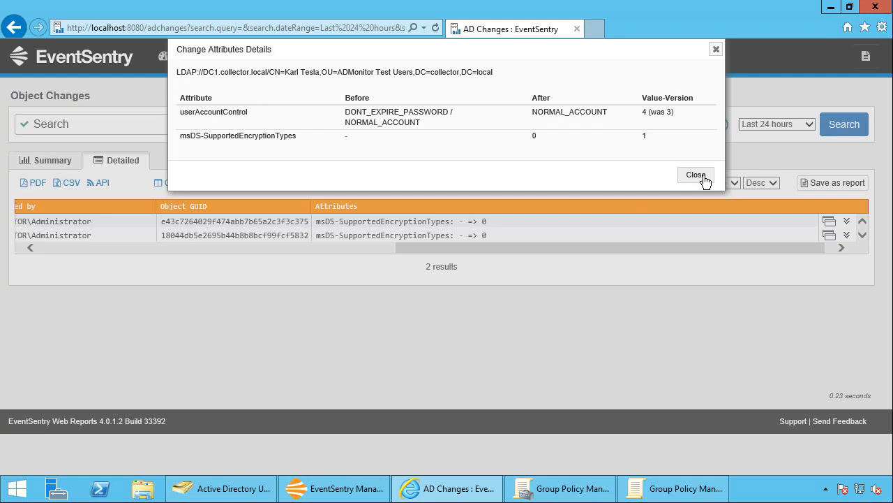
click(695, 175)
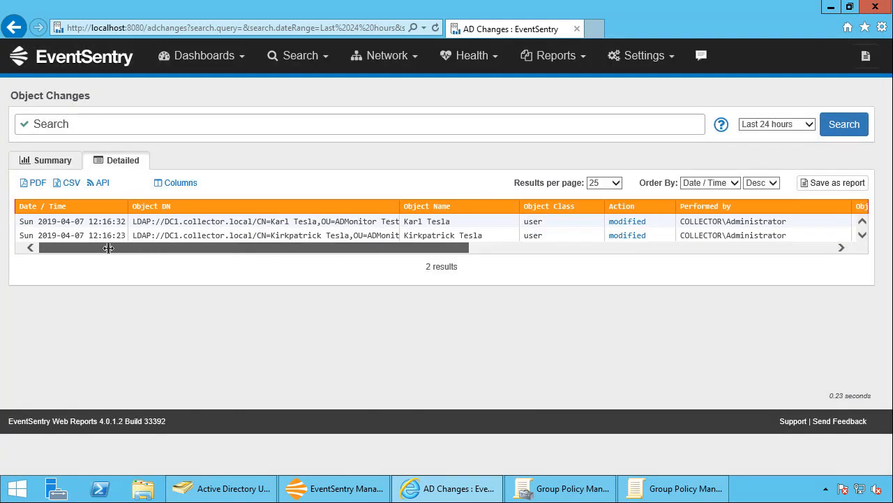
mouse_move(446, 488)
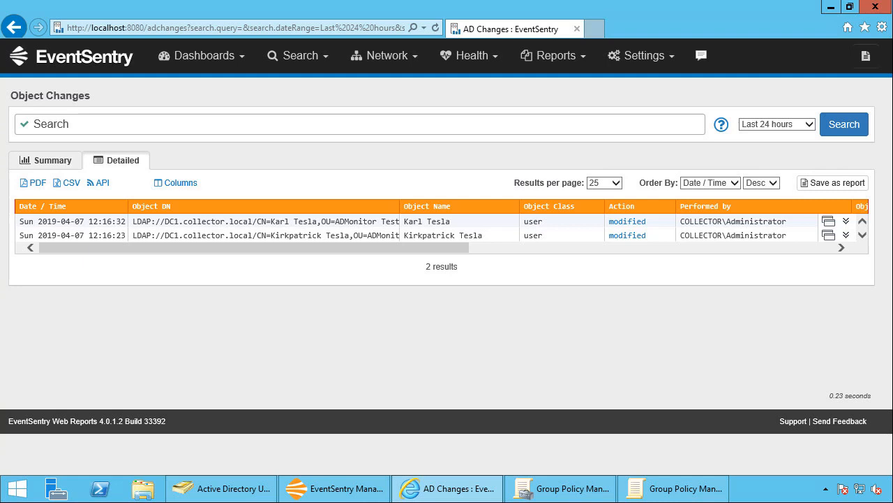
mouse_move(242, 487)
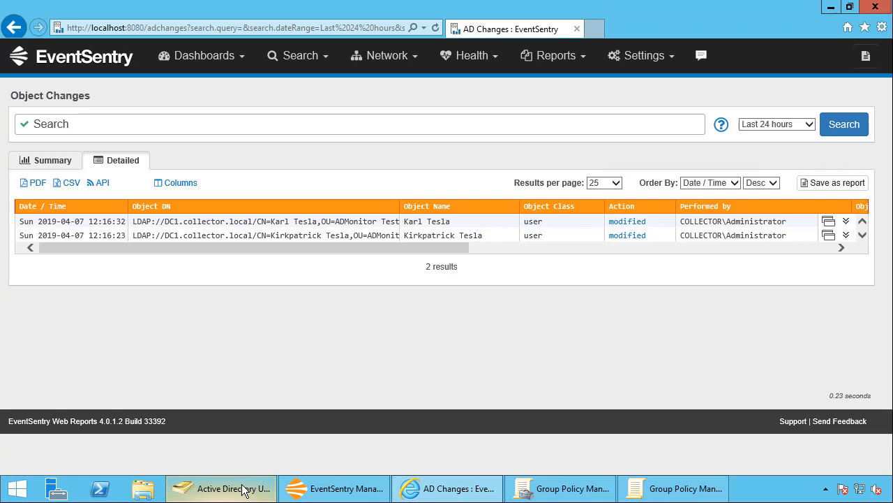
Step: Create an Excellent Inventors OU under ADMonitor Live Demo and move both Teslas into it
click(221, 488)
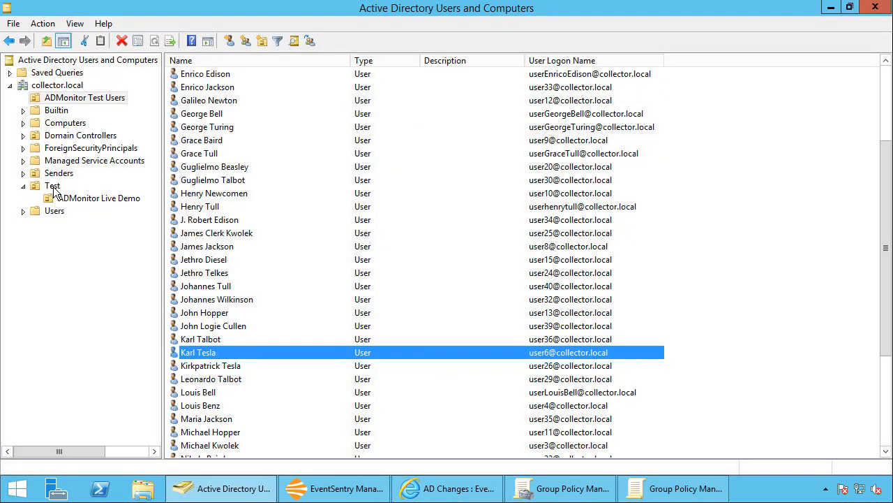
click(99, 199)
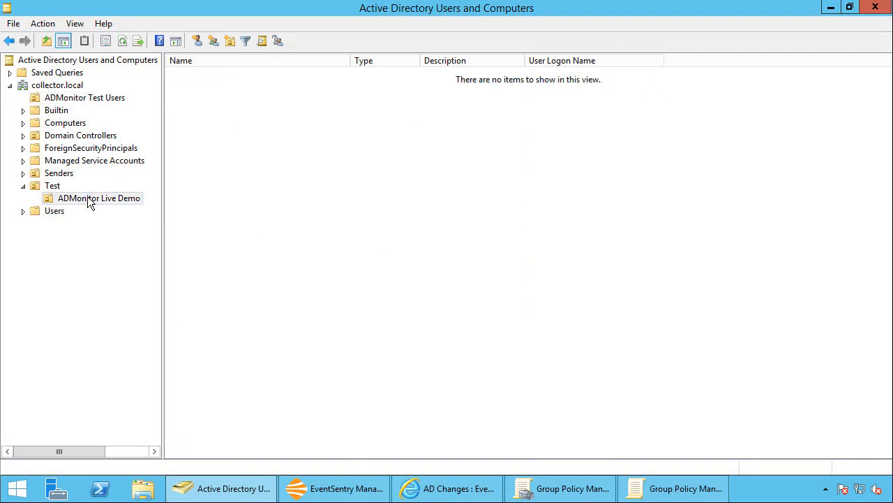
right_click(99, 198)
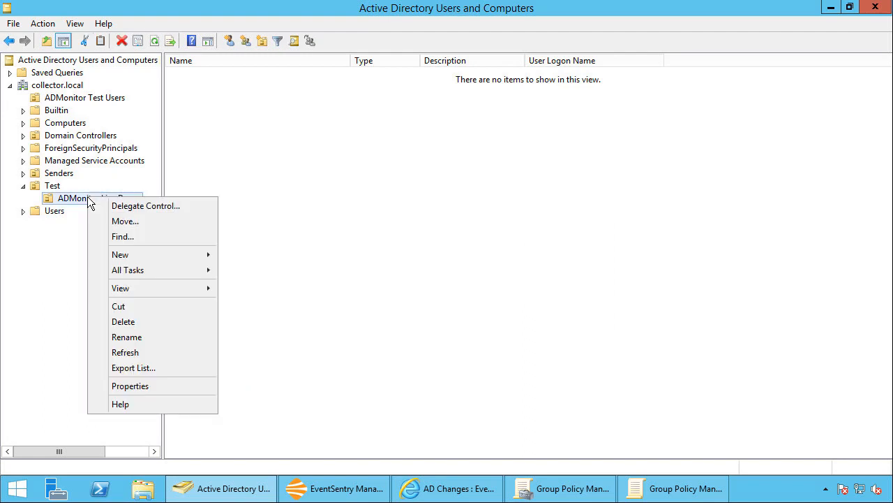
click(120, 255)
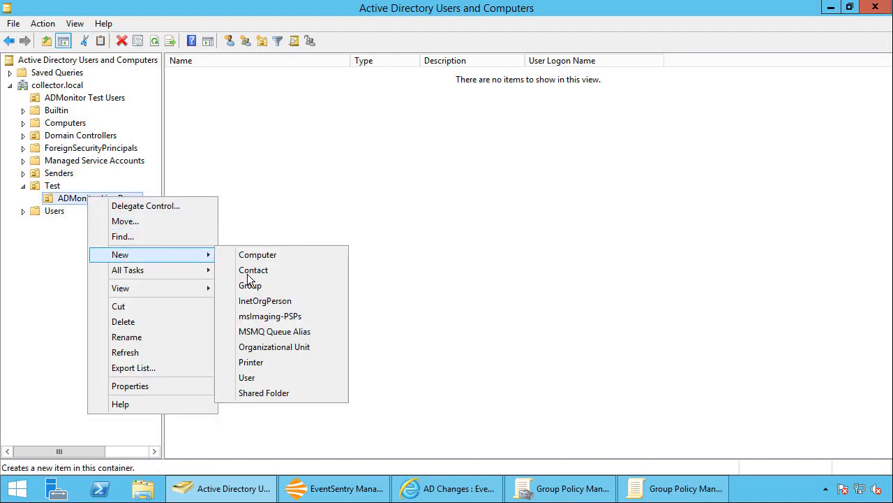
click(274, 347)
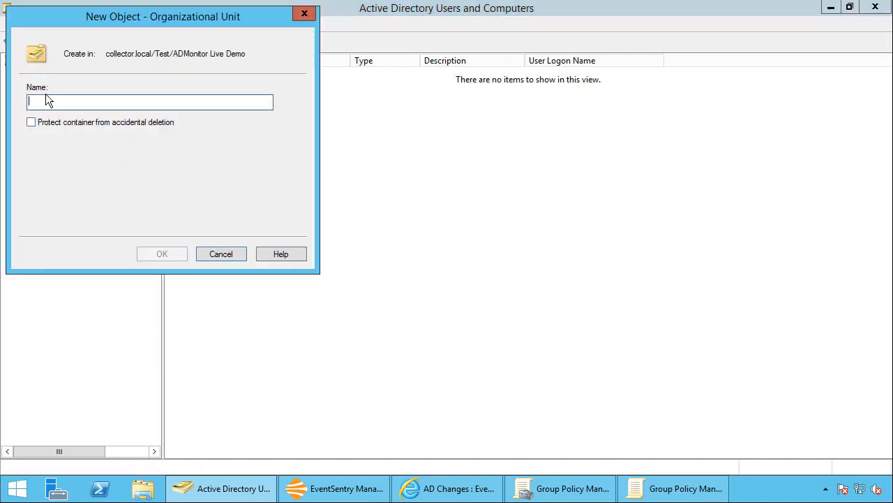
text(Excellent Inventors)
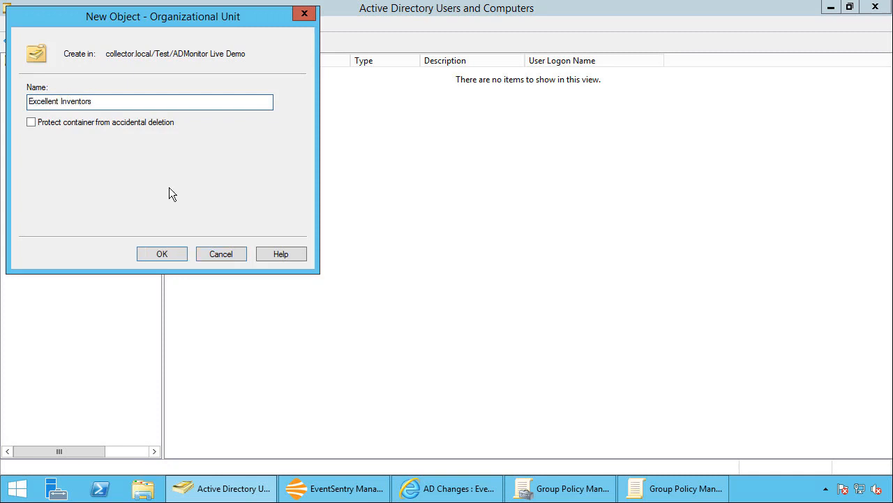
click(161, 254)
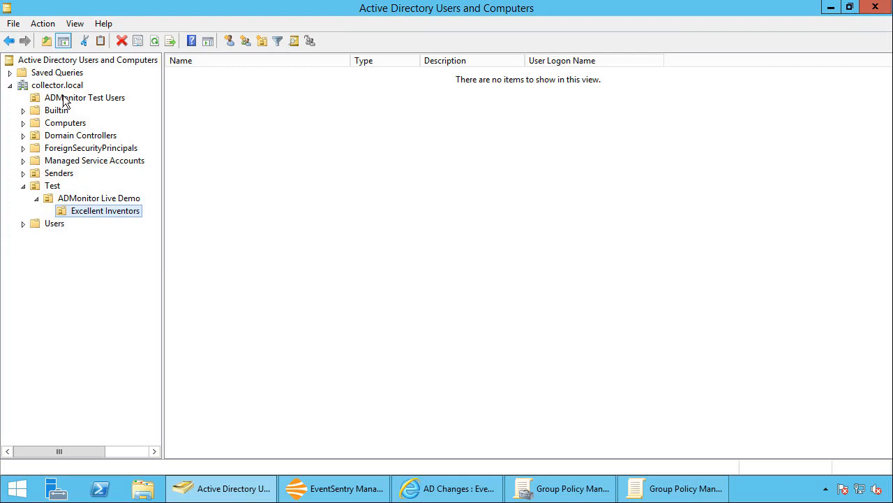
click(85, 97)
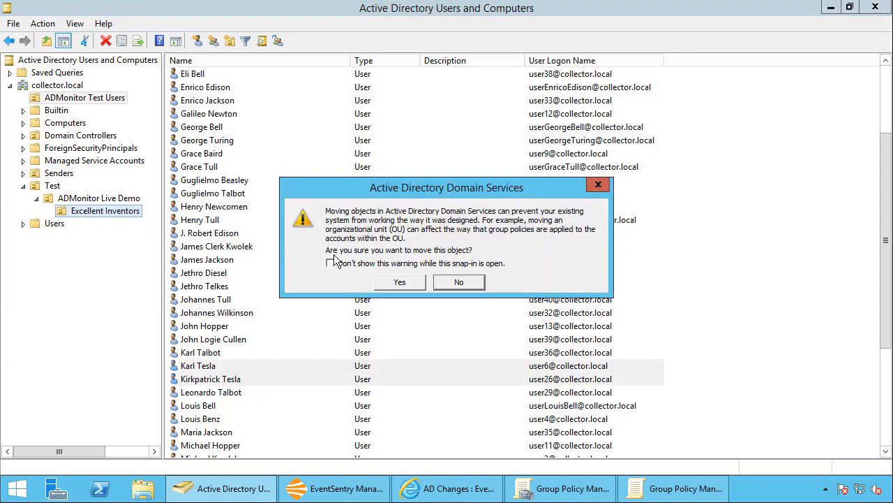
click(399, 281)
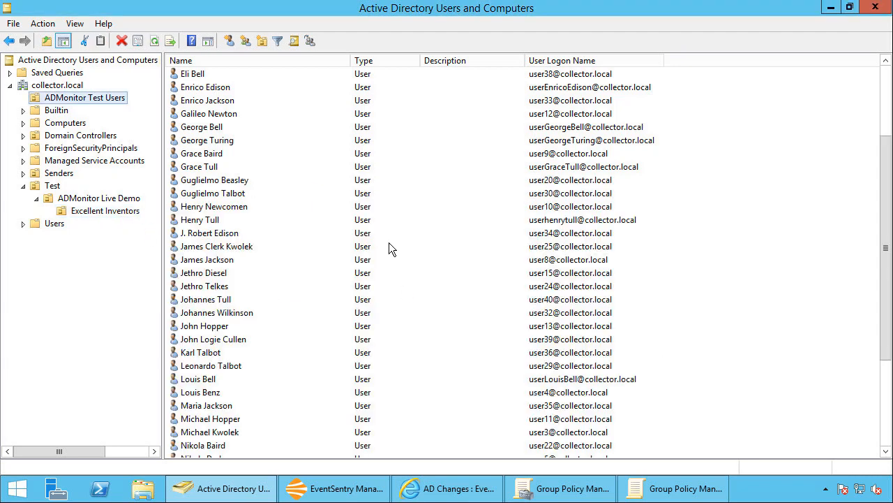
Step: Return to EventSentry Web Reports and view the Object Changes summary listing five matches
click(446, 488)
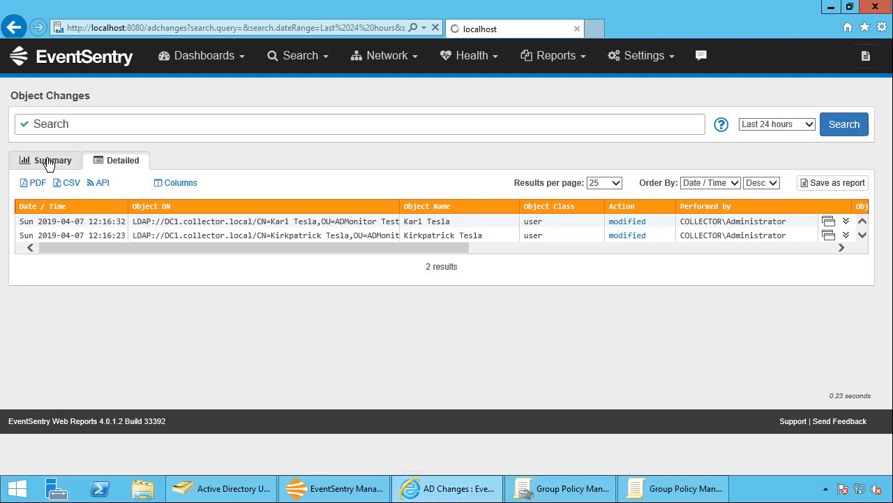
click(51, 160)
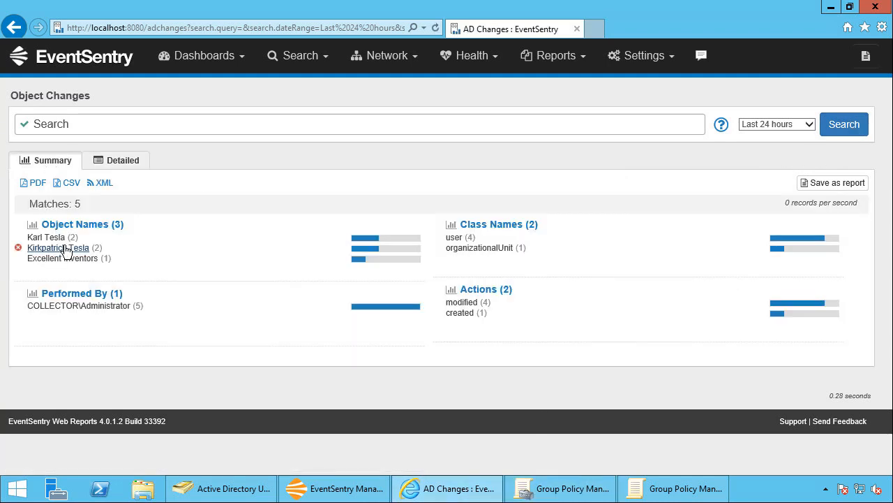
mouse_move(63, 258)
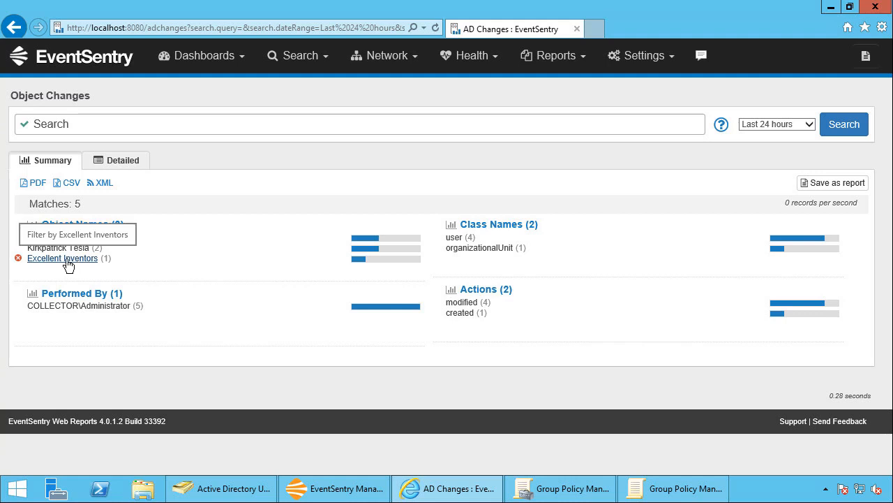
mouse_move(552, 287)
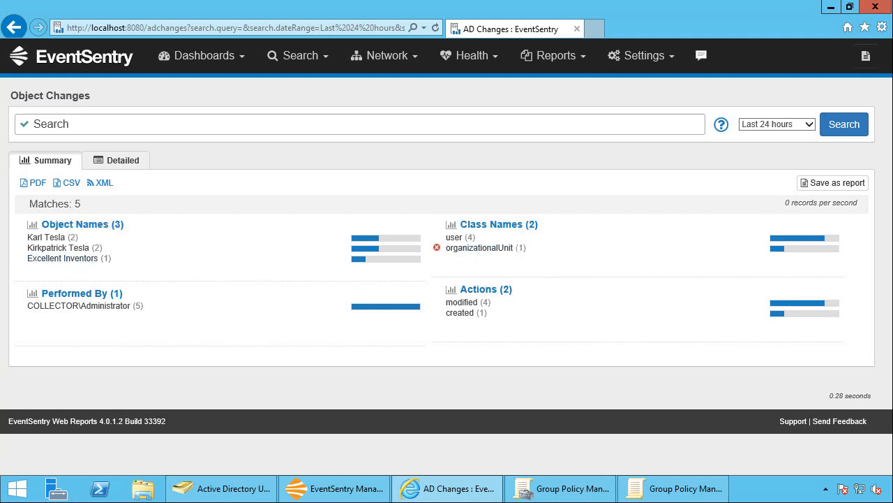
mouse_move(480, 248)
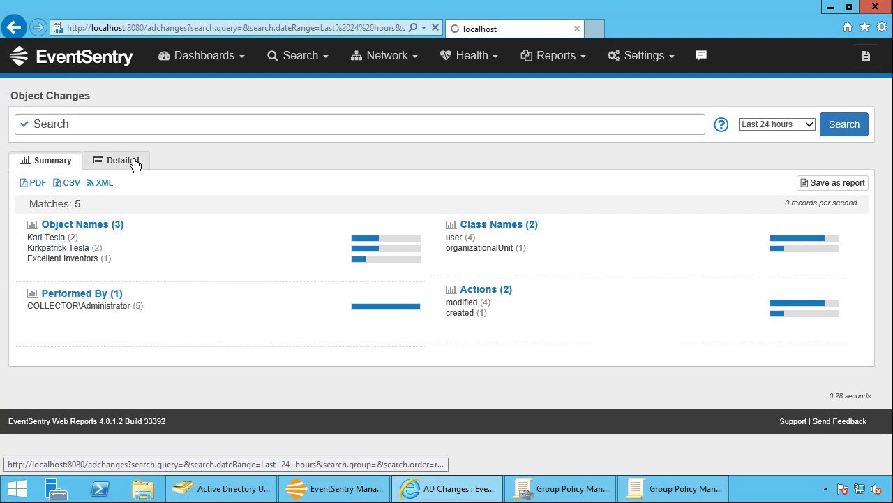
Step: Show the detailed change list and view attributes of the Excellent Inventors OU creation
click(115, 160)
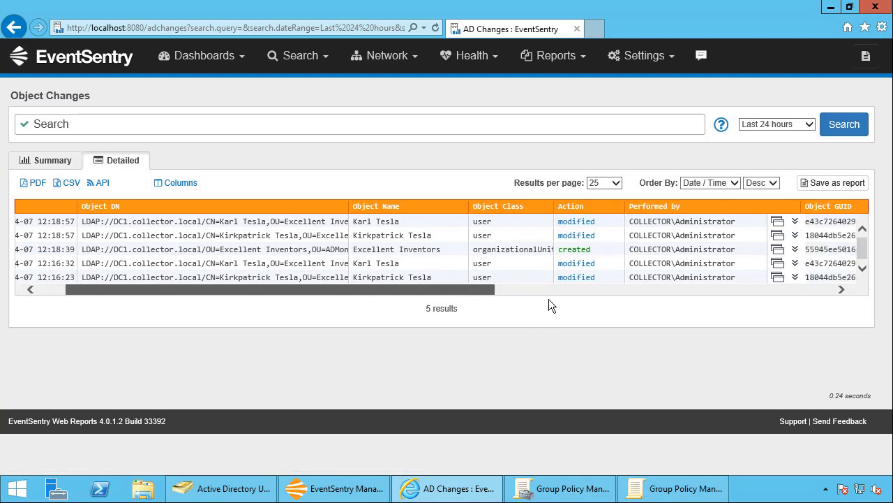
scroll(right, 3)
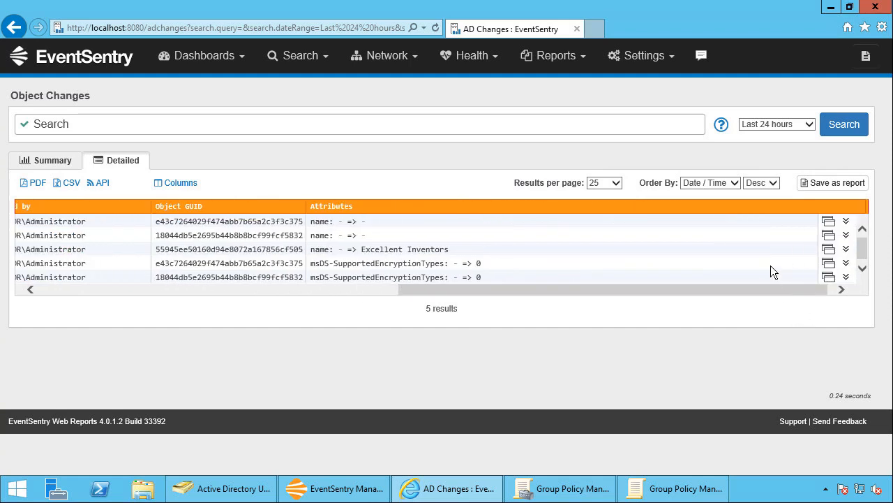
mouse_move(830, 250)
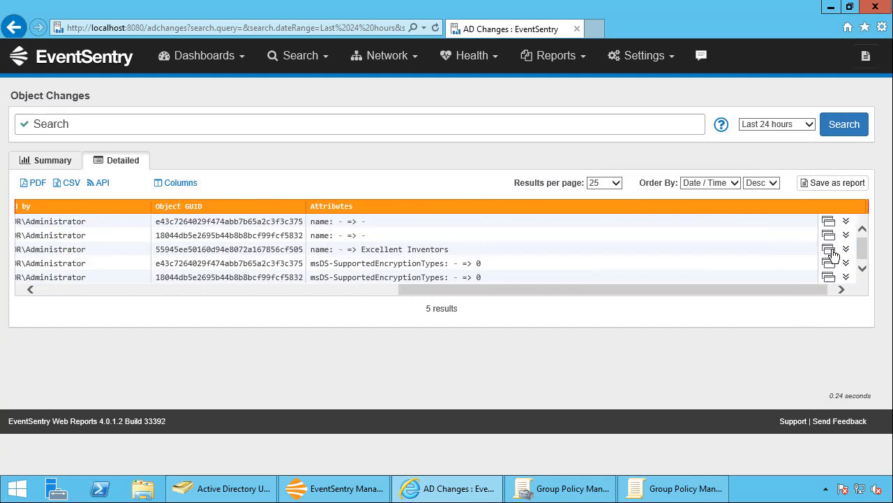
click(828, 250)
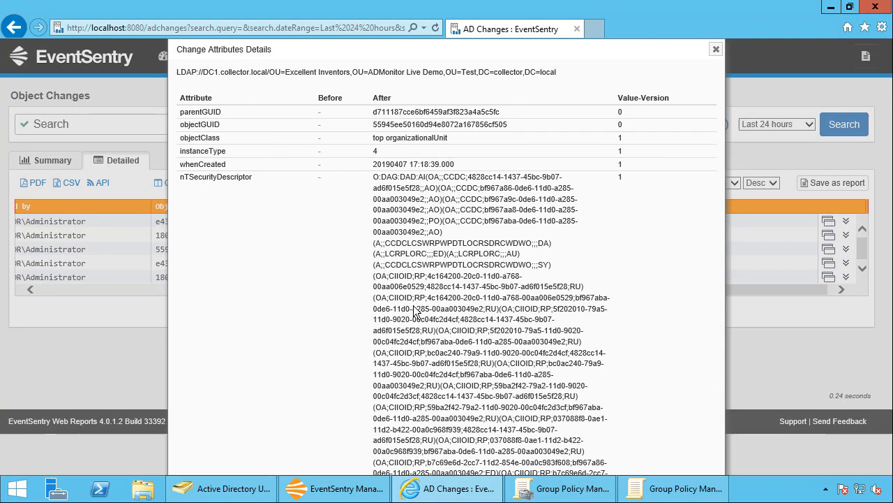
Step: Review Kirkpatrick Tesla's move from ADMonitor Test Users to Excellent Inventors, then close details
scroll(down, 3)
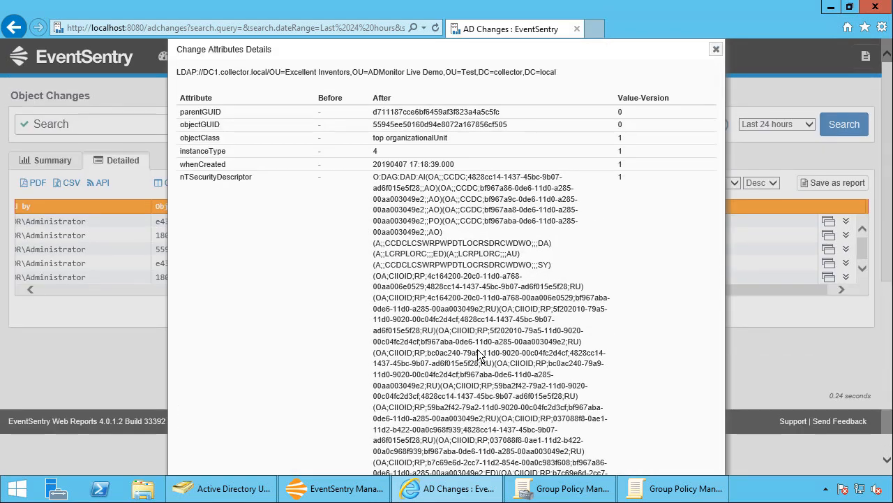
mouse_move(359, 183)
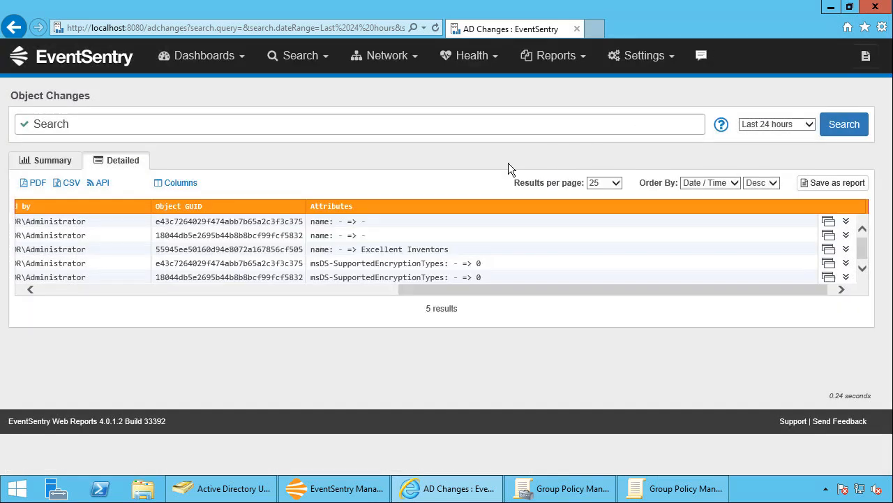
click(846, 249)
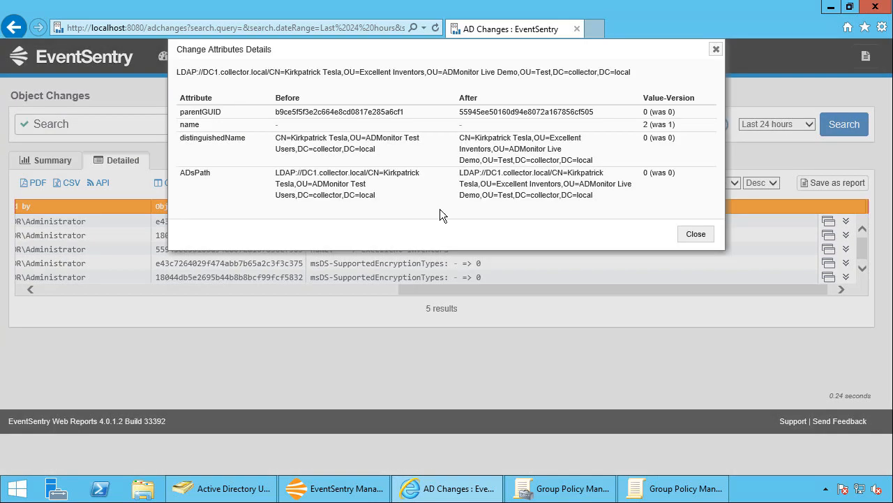
mouse_move(328, 224)
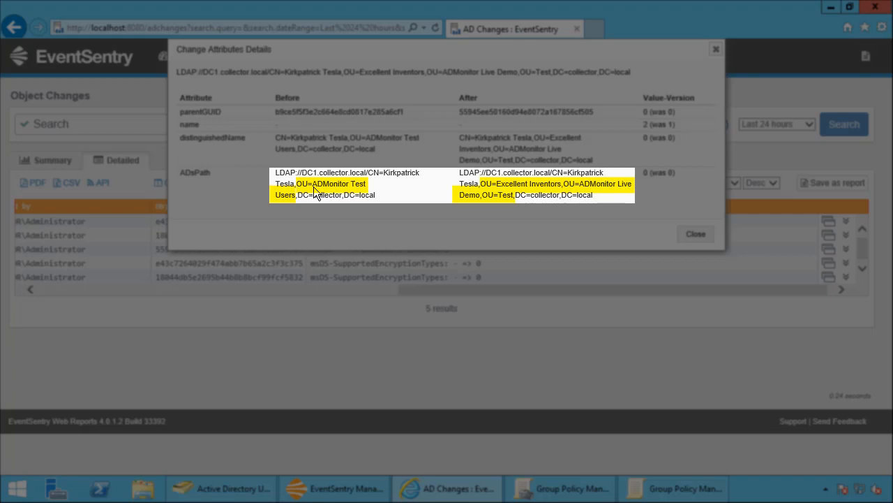
mouse_move(288, 208)
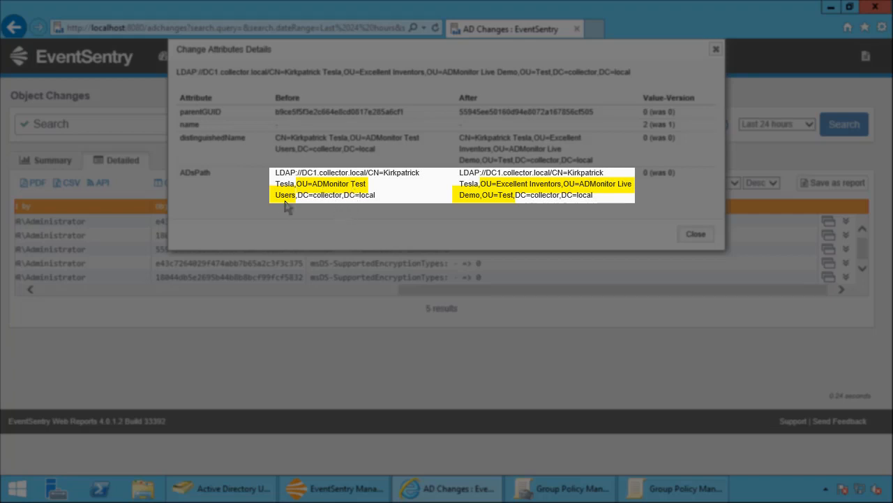
mouse_move(539, 194)
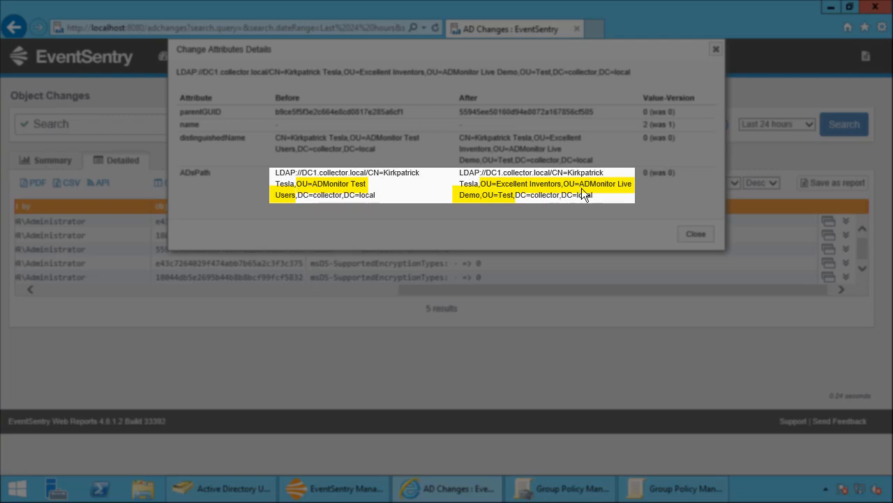
mouse_move(471, 203)
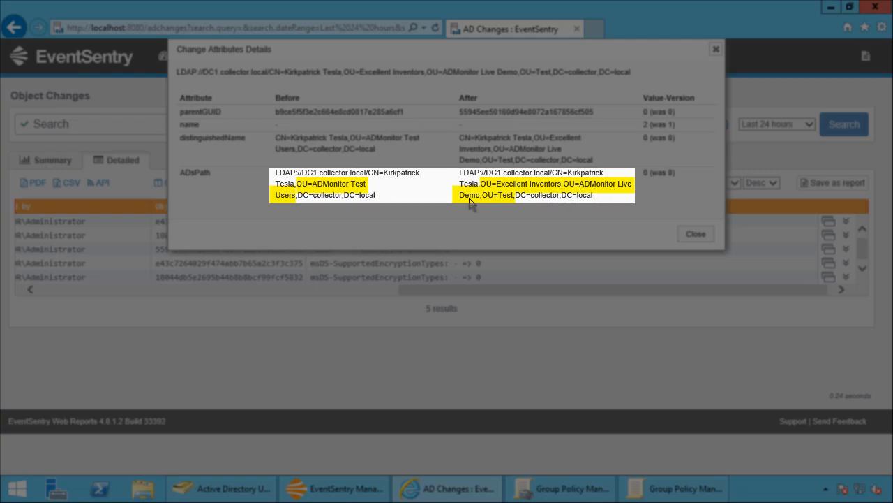
click(695, 234)
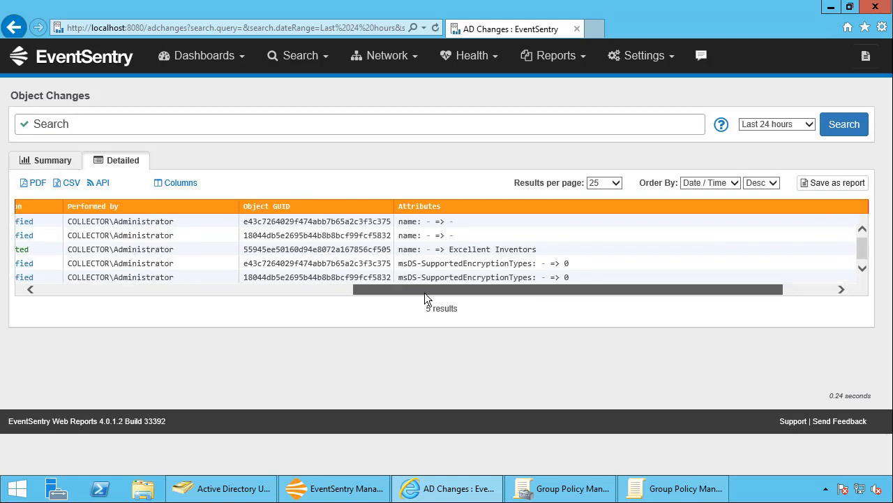
drag(566, 289, 80, 289)
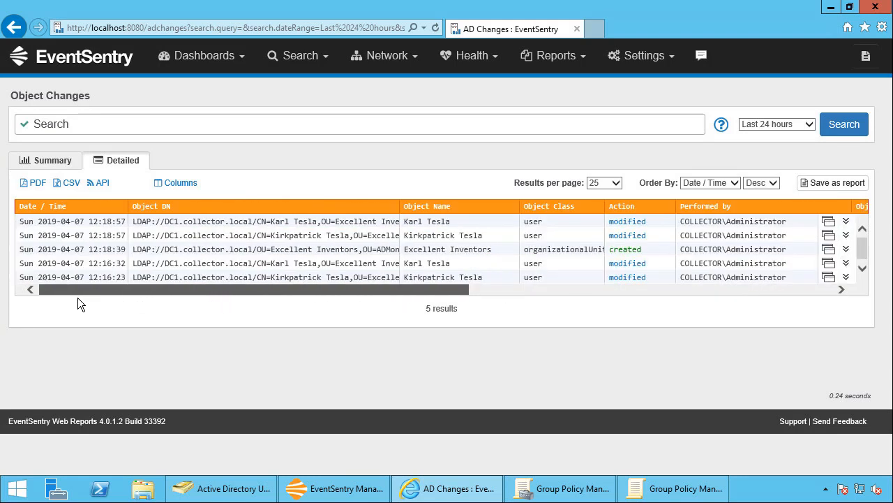
scroll(left, 3)
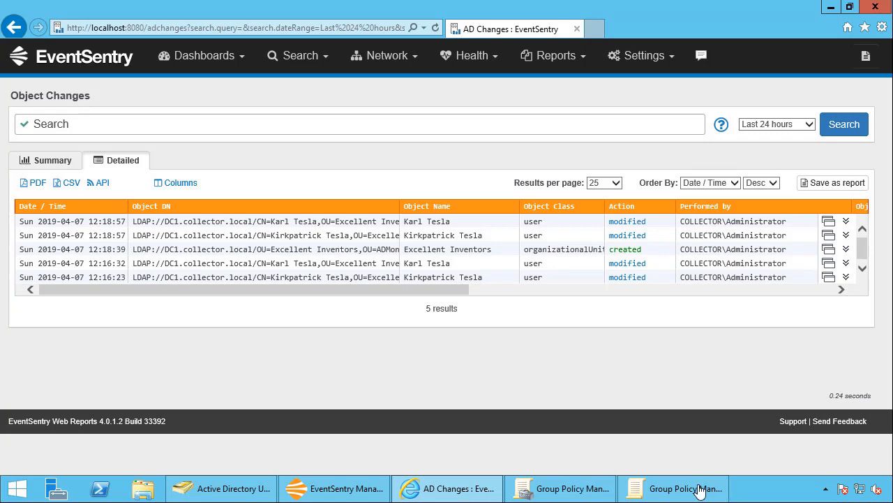
Step: In Group Policy Management, select the ADMonitor Demo Video GPO to see its scope
click(675, 488)
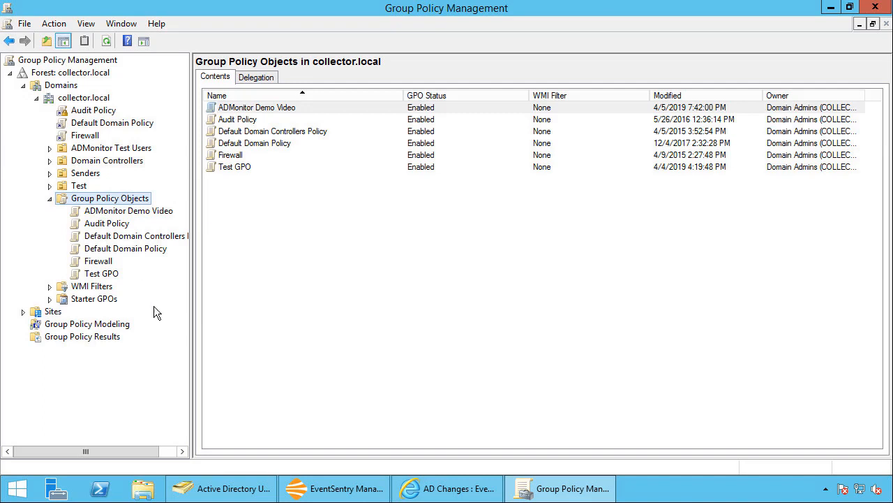
mouse_move(94, 212)
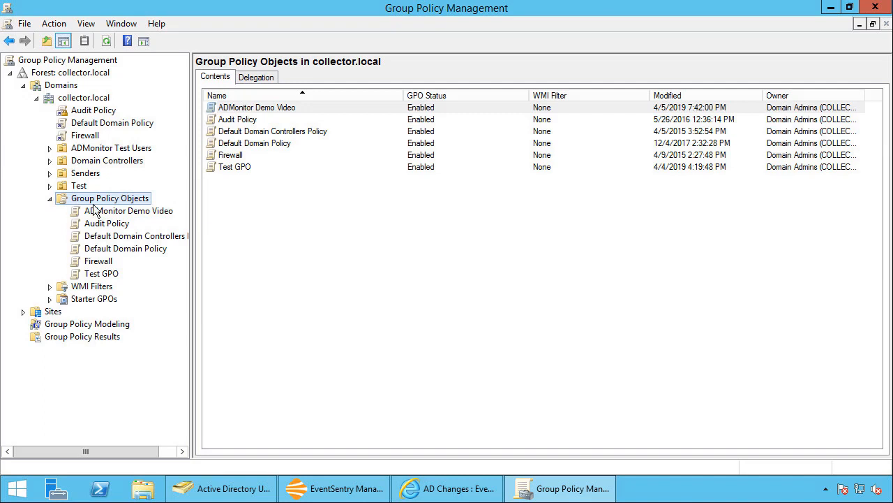
mouse_move(97, 218)
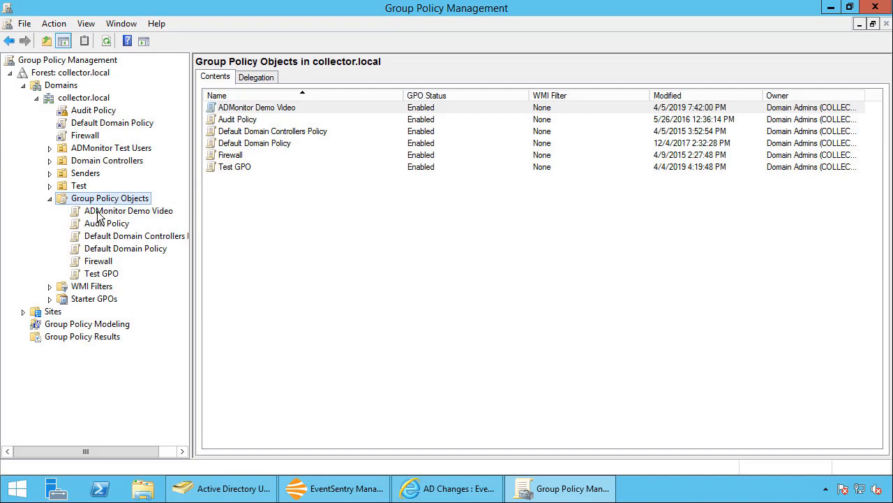
click(128, 210)
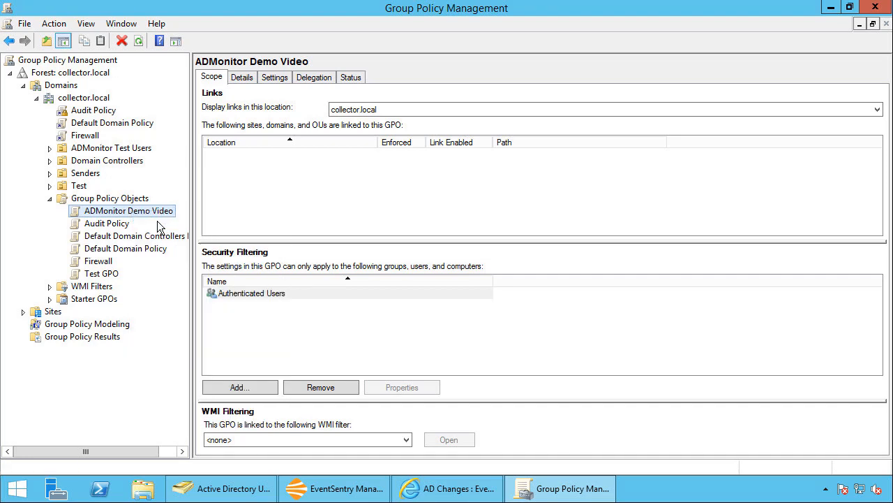
Step: Edit the ADMonitor Demo Video GPO and navigate to Local Policies > User Rights Assignment
double_click(128, 210)
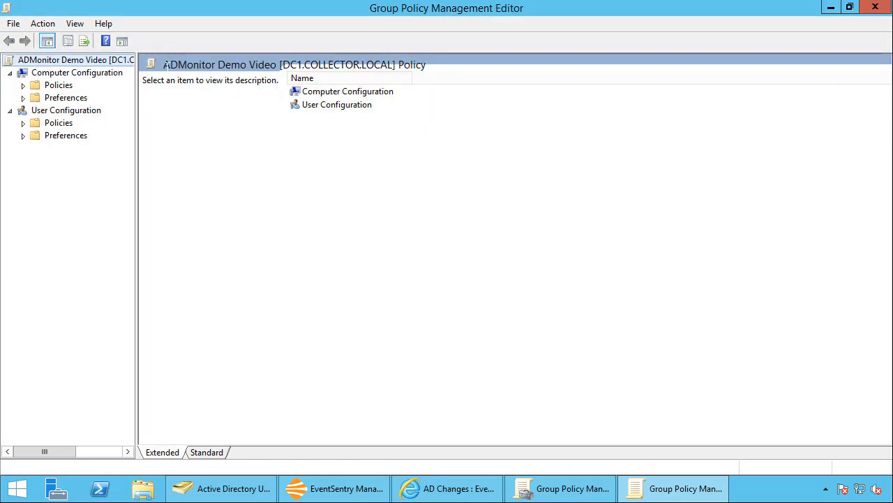
click(23, 84)
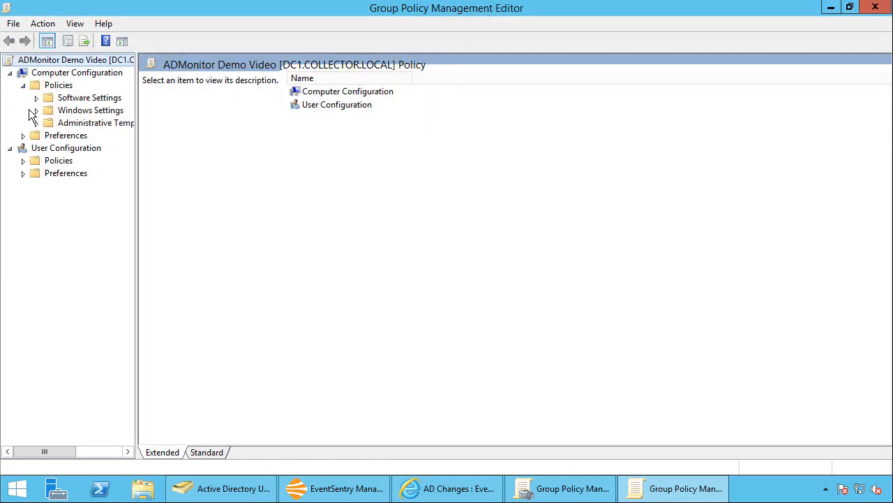
click(35, 110)
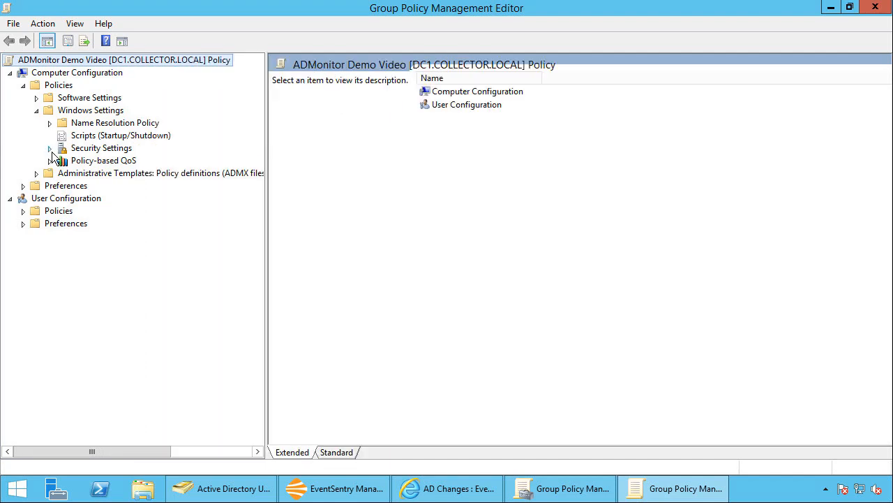
click(49, 147)
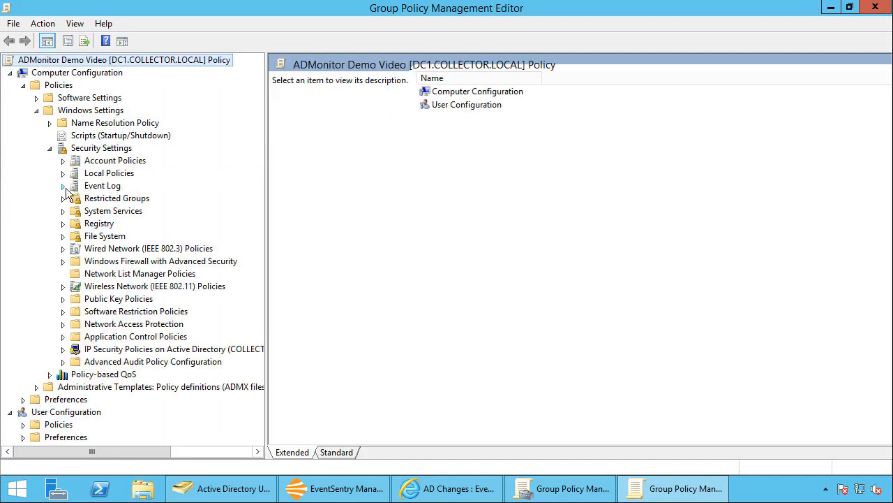
click(62, 172)
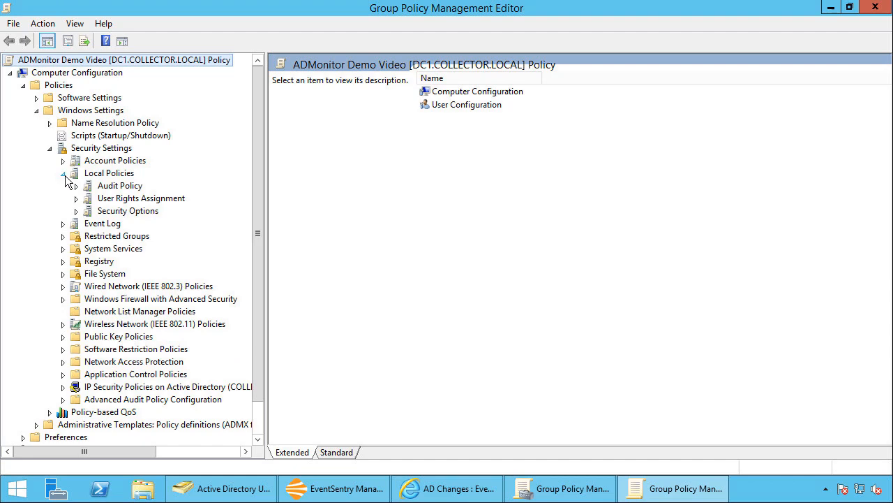
click(141, 198)
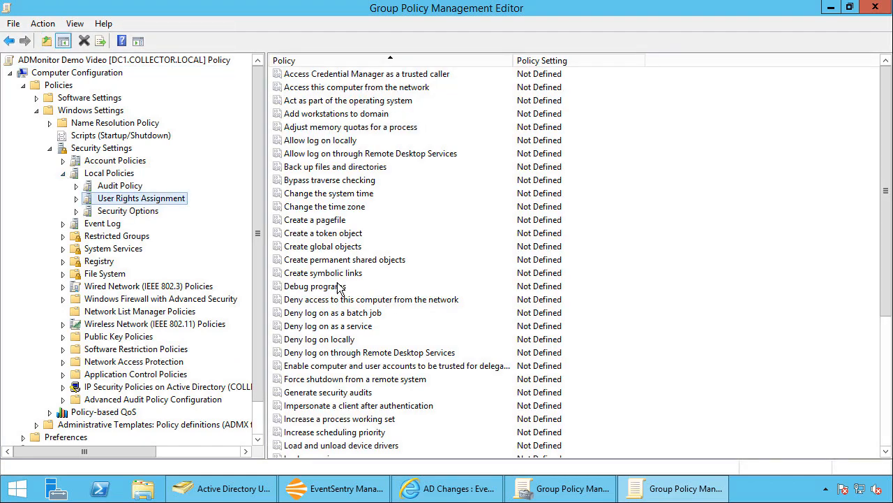
Step: Define the Debug programs right with Domain Users and save it
click(314, 286)
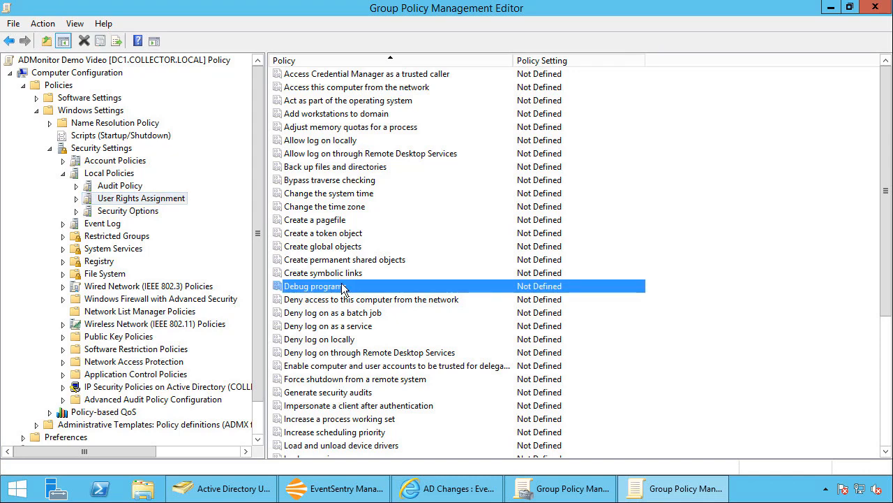
double_click(316, 286)
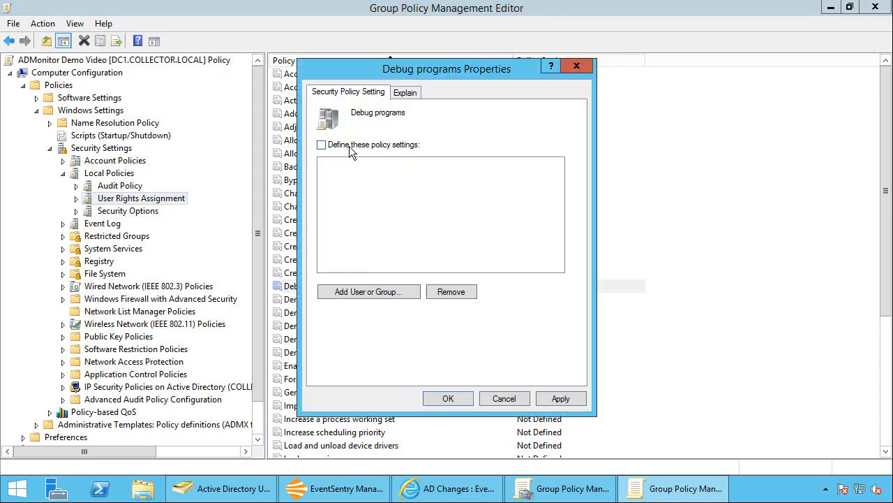
click(368, 291)
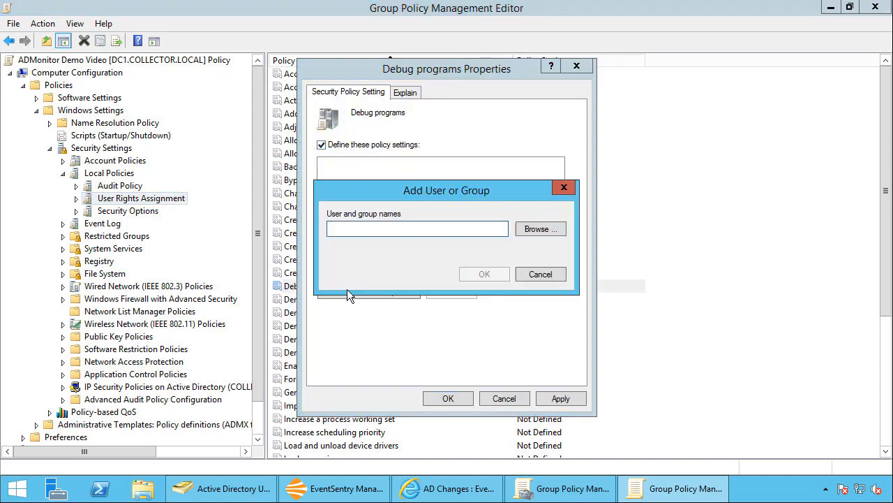
text(Do)
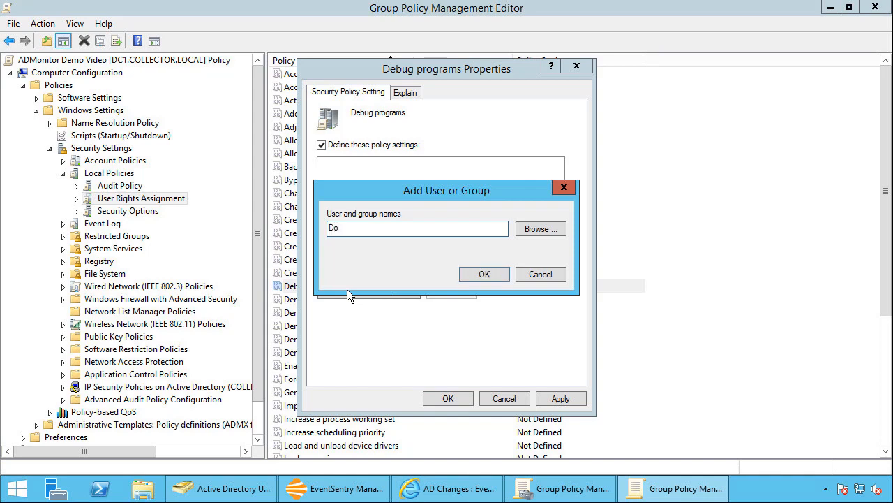
click(485, 274)
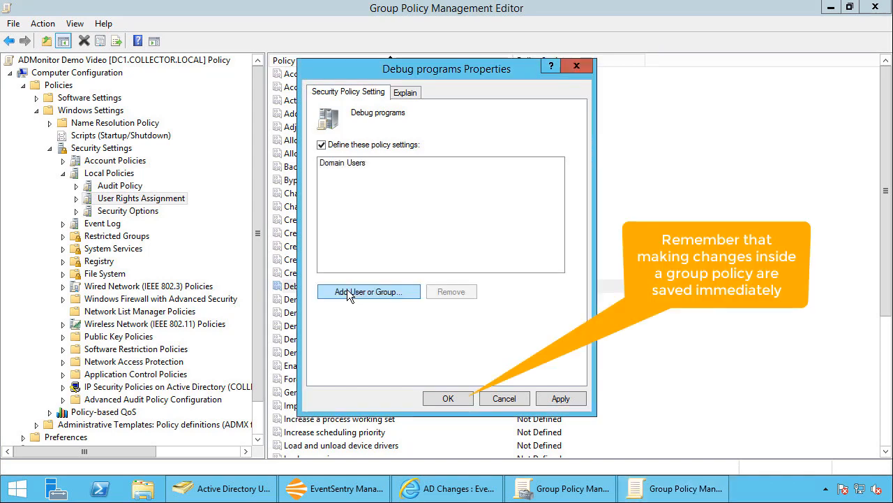
click(448, 397)
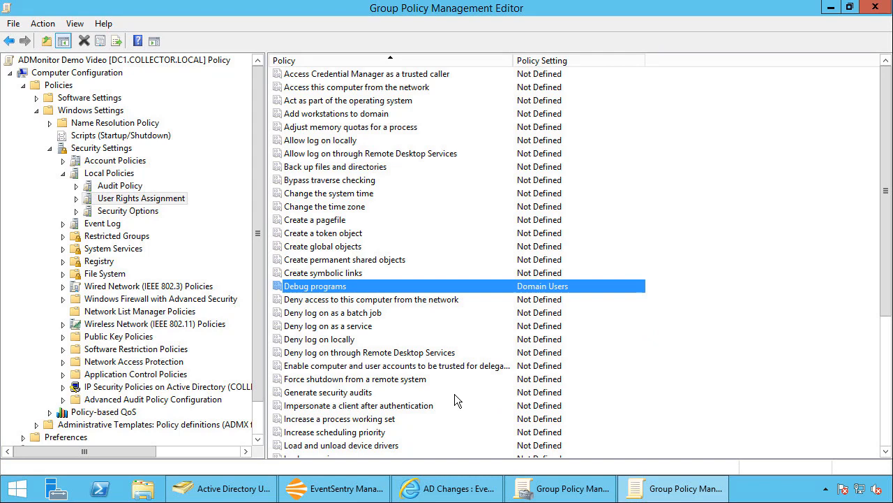
mouse_move(448, 404)
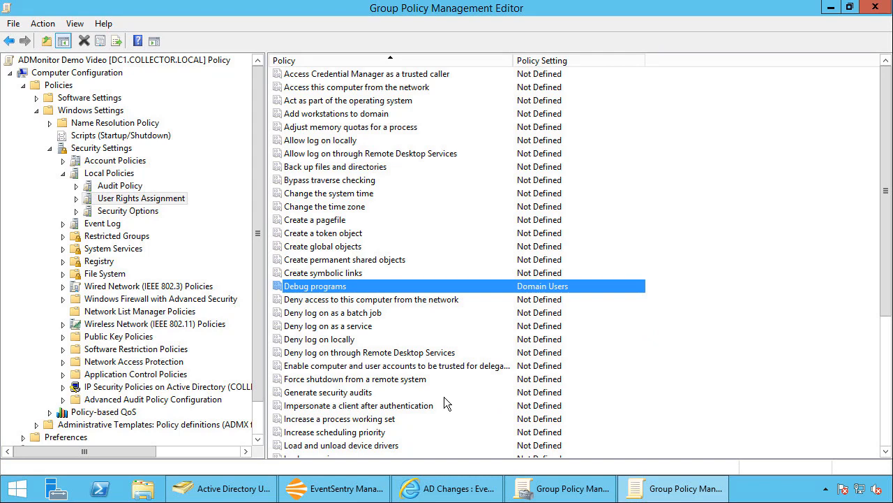
click(447, 487)
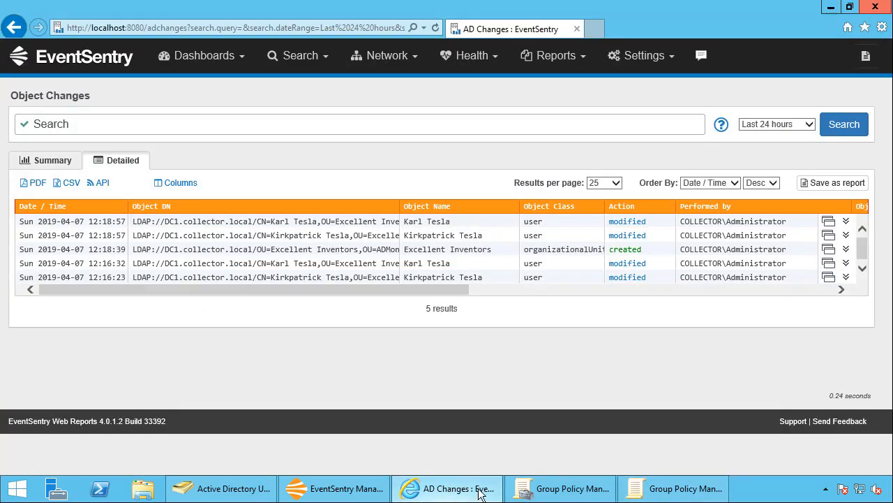
Step: Open the Object Changes summary and filter it to groupPolicyContainer objects
click(298, 56)
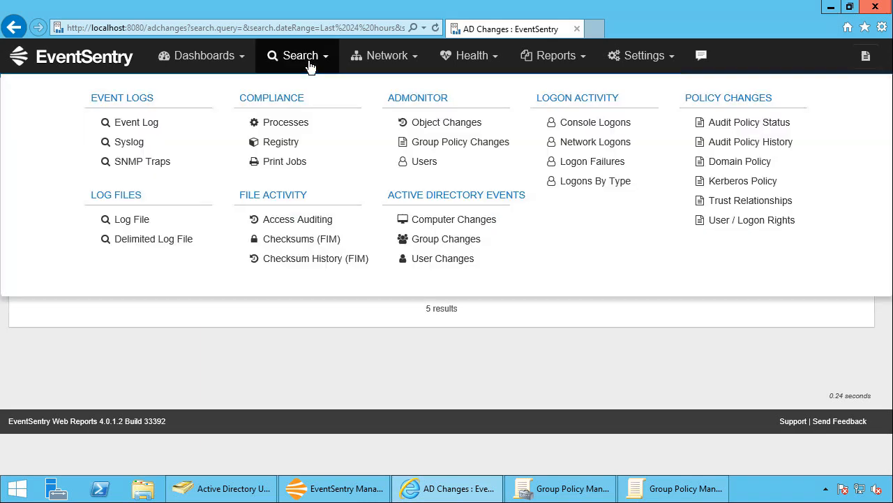
click(446, 122)
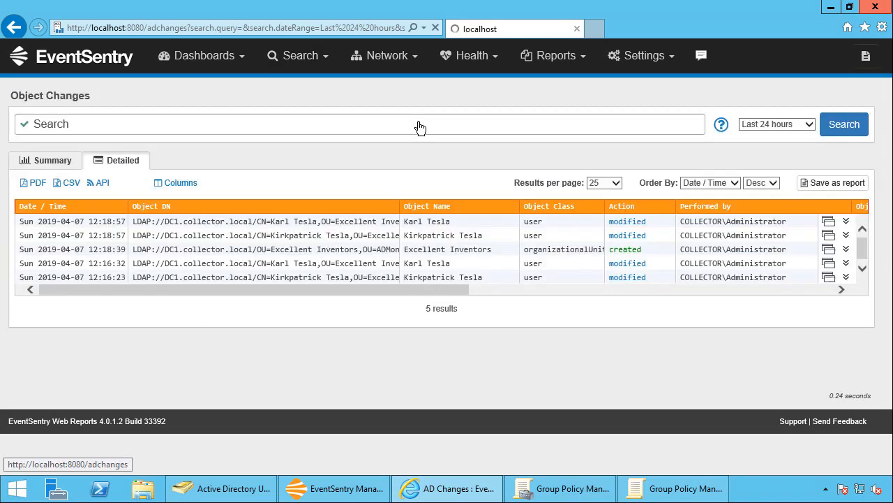
click(45, 160)
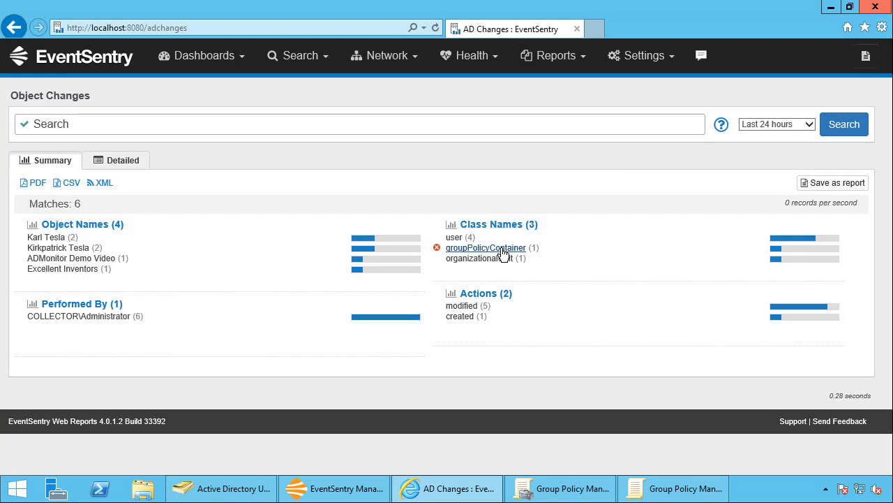
click(485, 248)
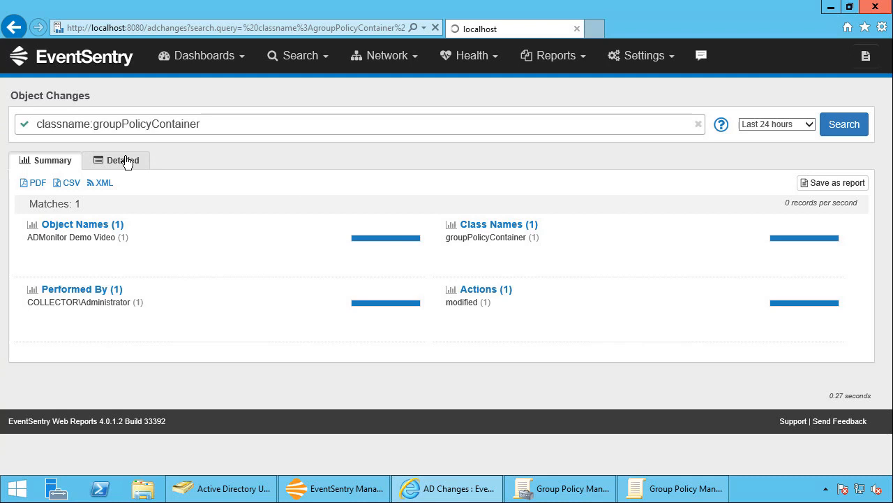
Step: Inspect the detailed ADMonitor Demo Video change, seeing versionNumber go from 2 to 4
click(122, 160)
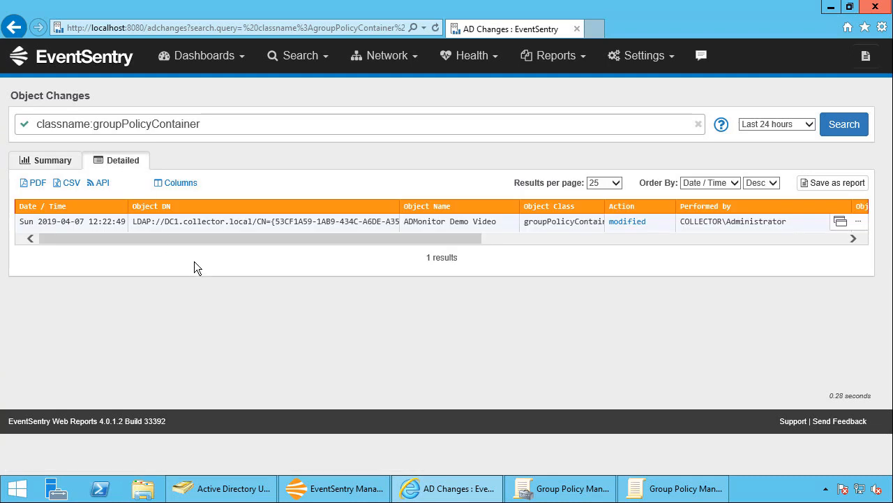
mouse_move(201, 264)
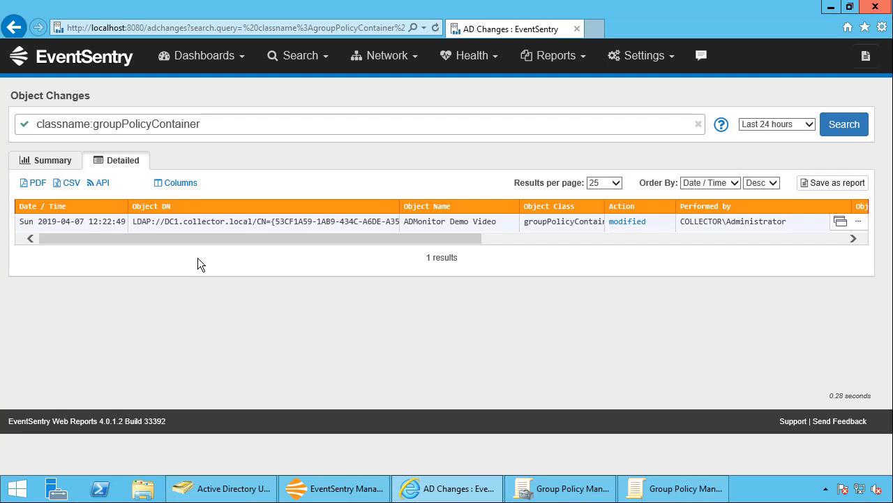
mouse_move(210, 245)
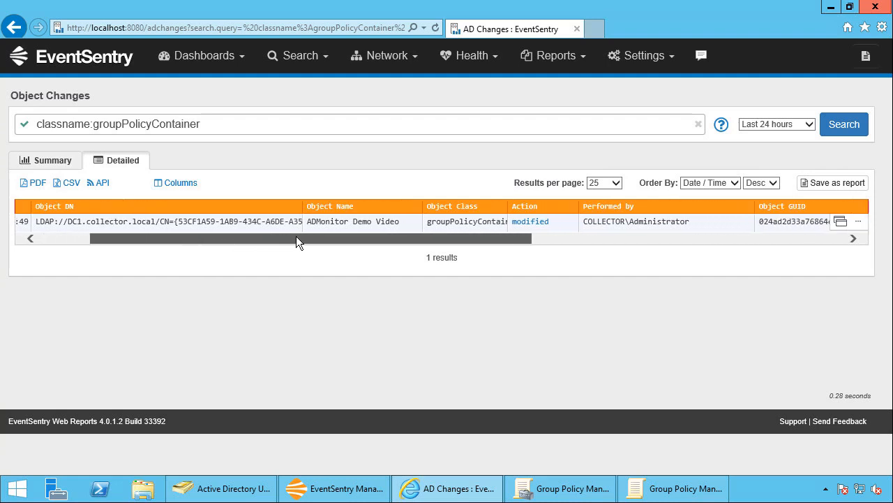
scroll(right, 3)
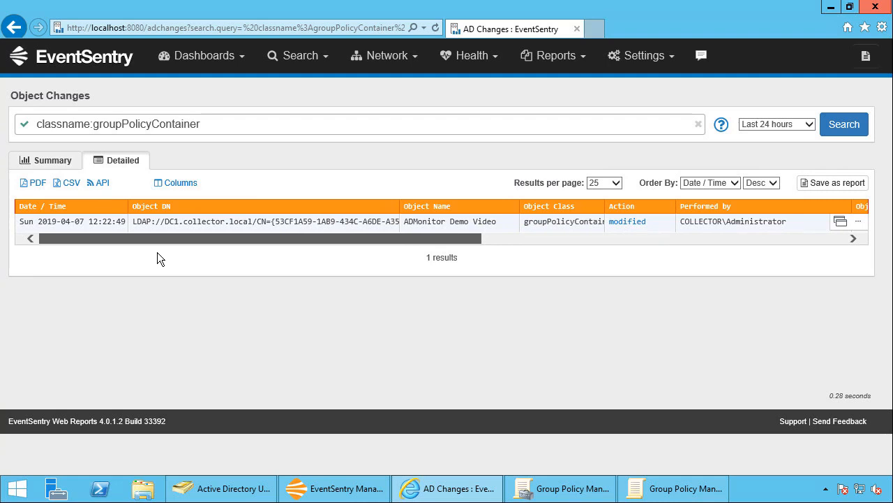
scroll(right, 3)
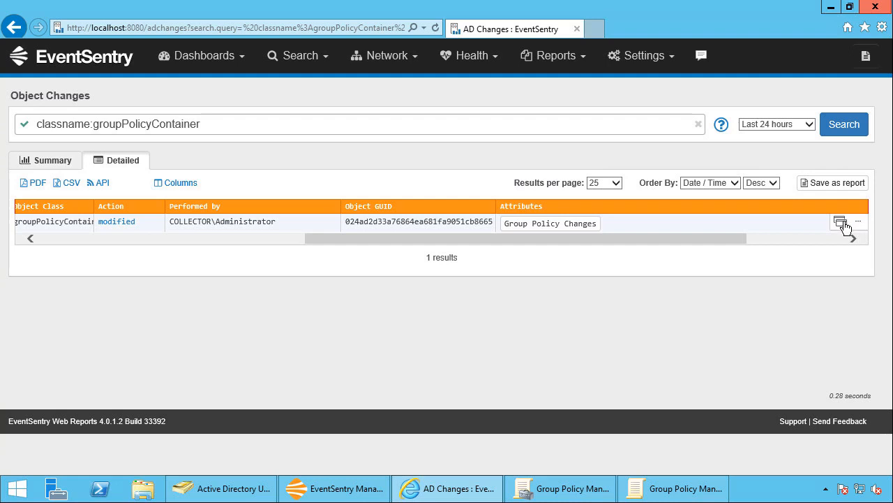
click(841, 221)
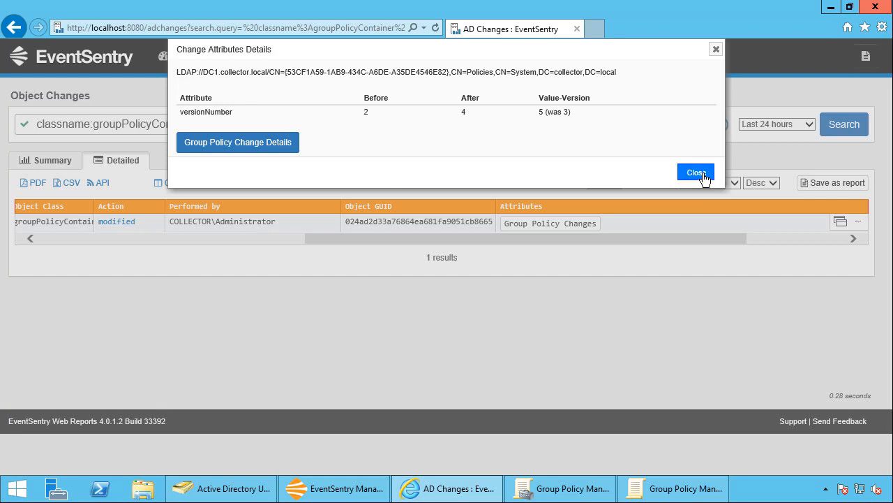
click(696, 172)
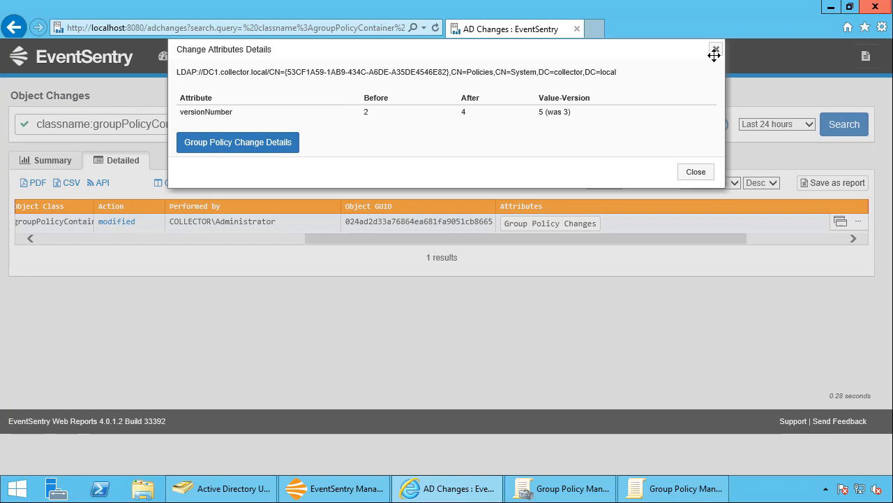
click(695, 171)
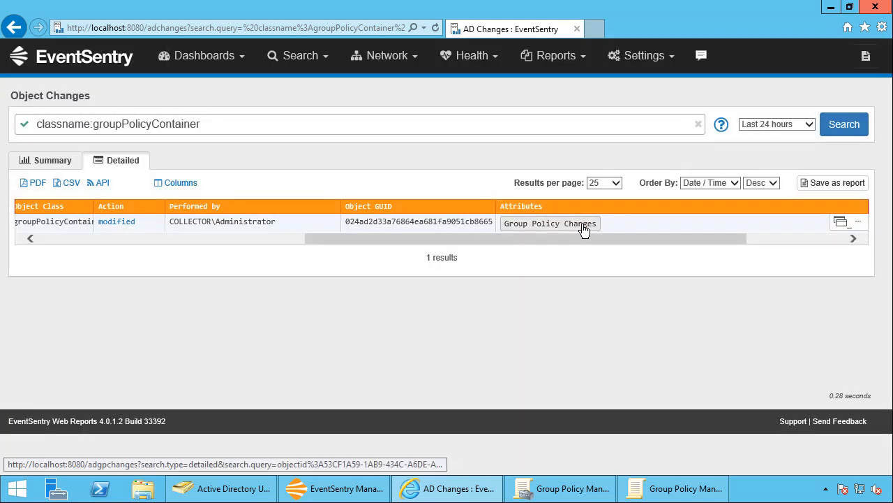
Step: Open the Group Policy Changes report for the ADMonitor Demo Video object
click(549, 222)
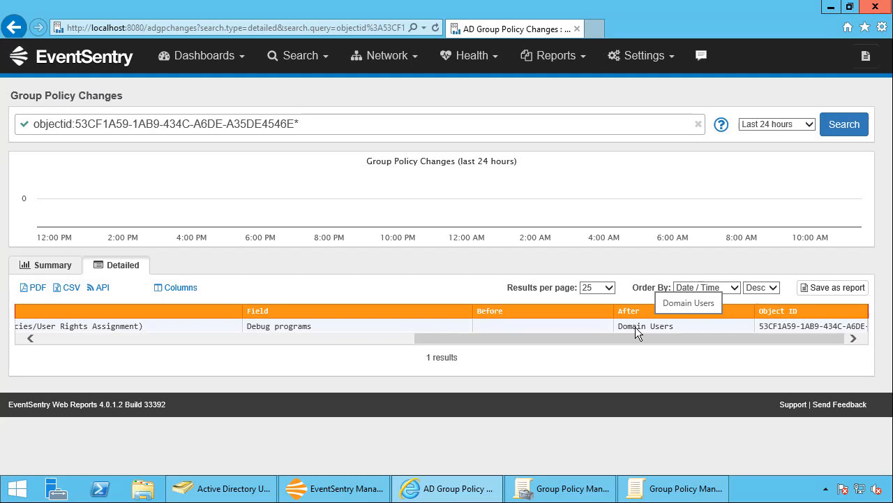
Step: Replace Domain Users with Domain Admins in the Debug programs right
click(672, 488)
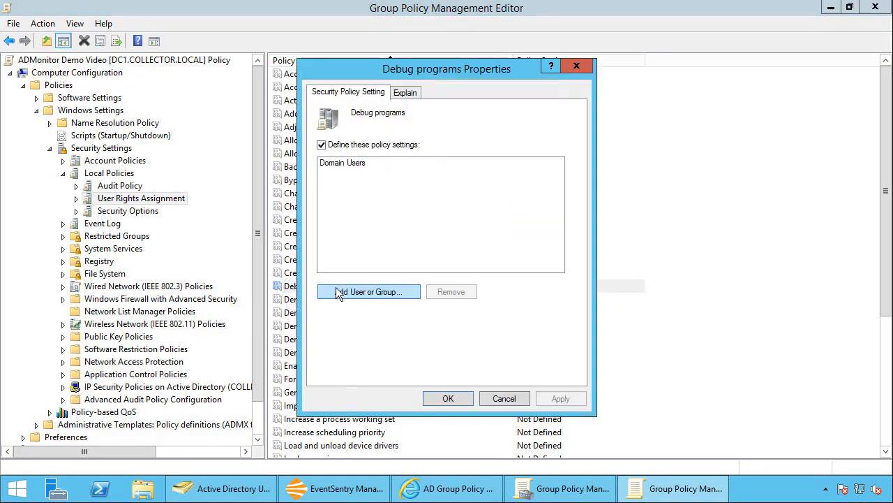
click(451, 291)
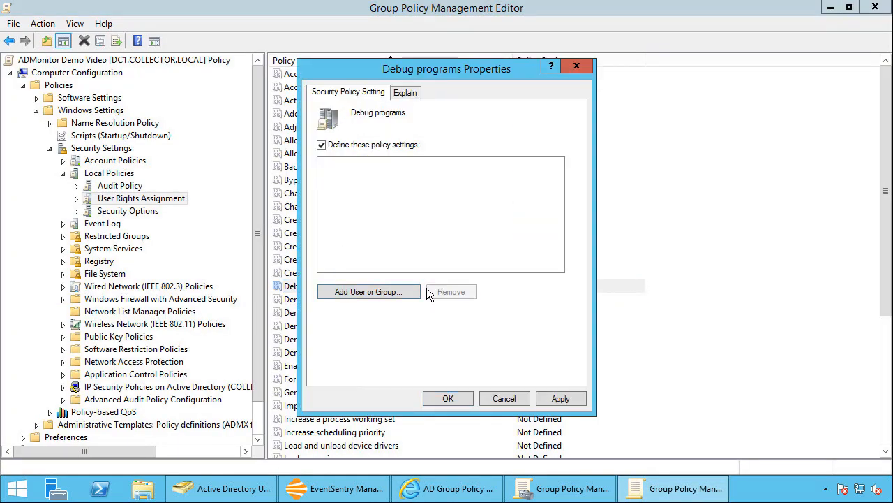
click(368, 291)
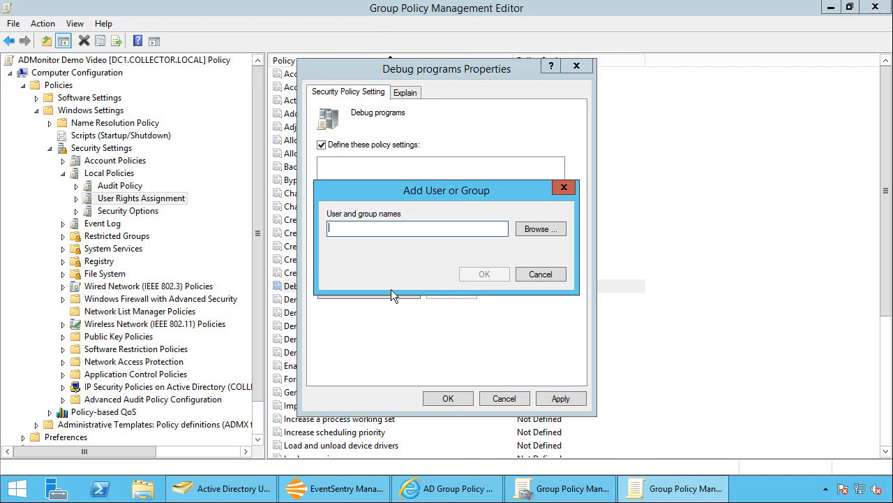
text(Domain Admins)
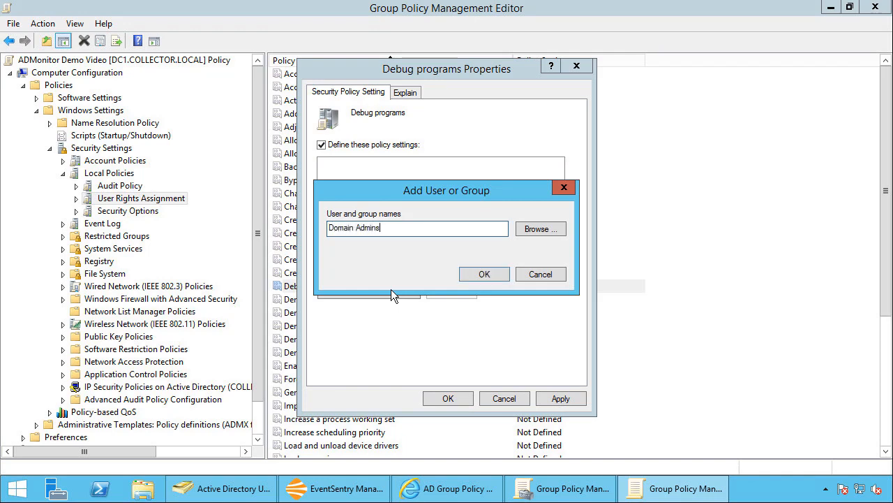
click(484, 273)
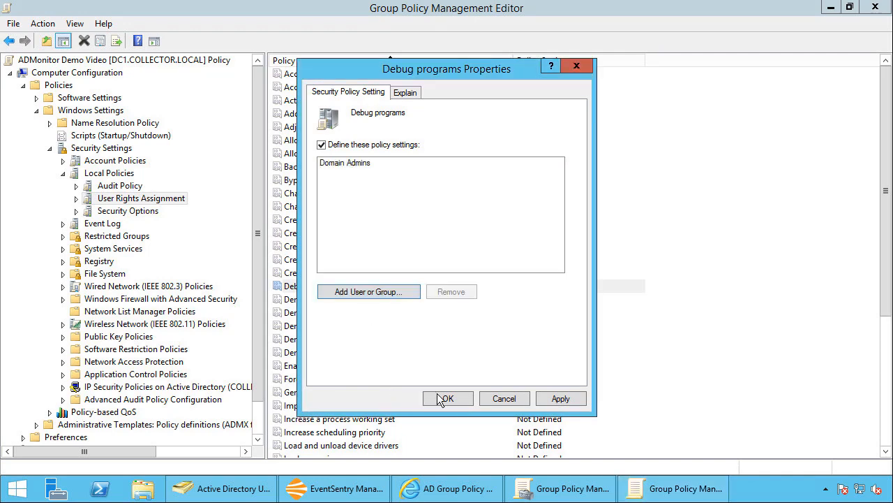
click(447, 398)
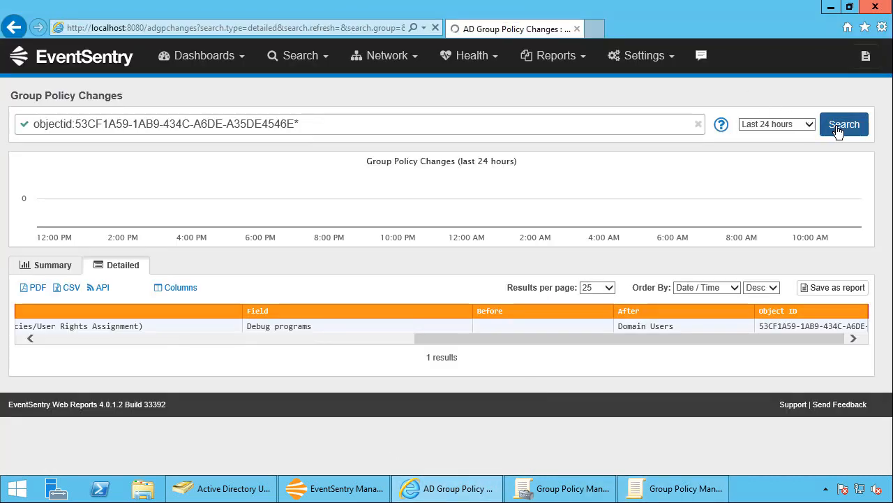
Step: Rerun the Group Policy Changes search, review the Domain Users to Domain Admins entry
click(844, 124)
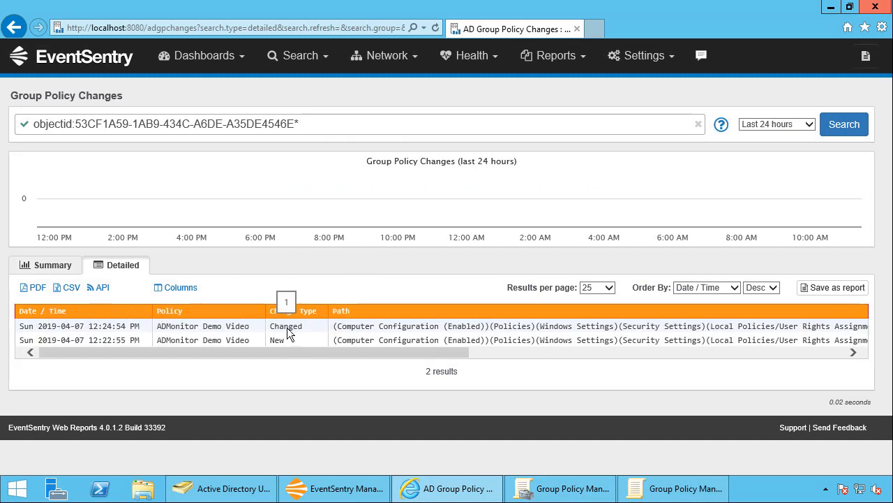
scroll(right, 3)
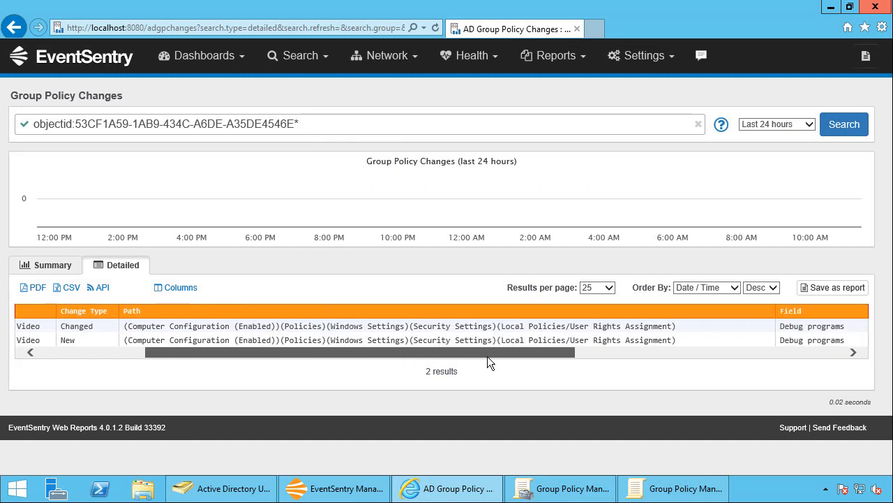
scroll(right, 3)
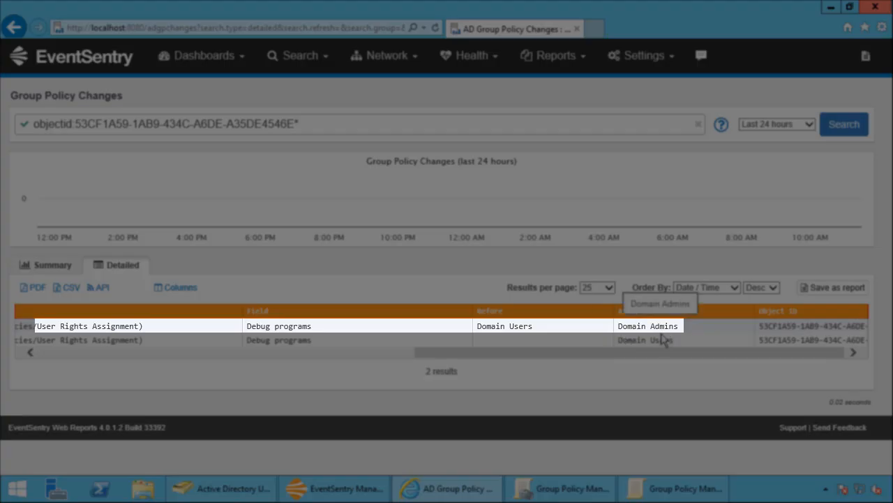
scroll(left, 3)
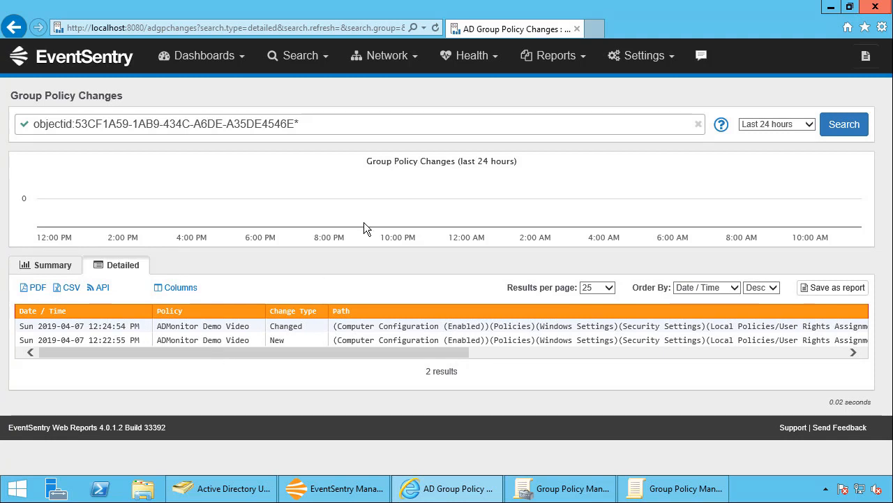
mouse_move(335, 59)
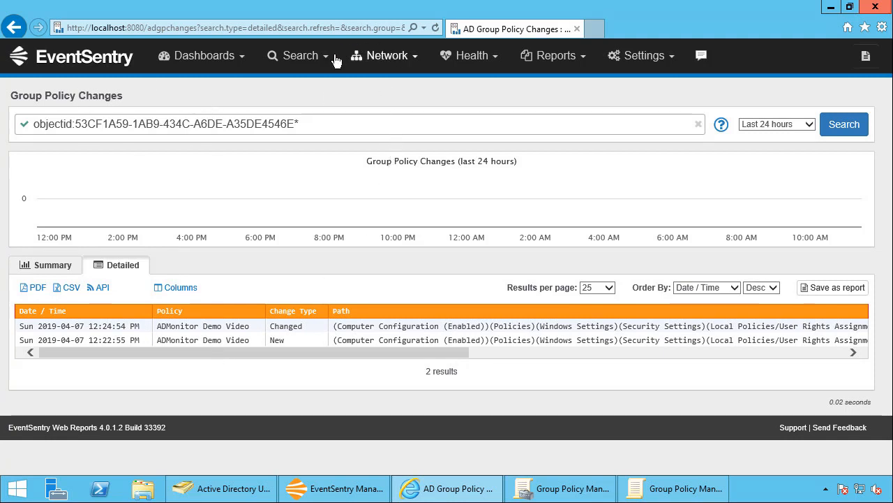
click(299, 56)
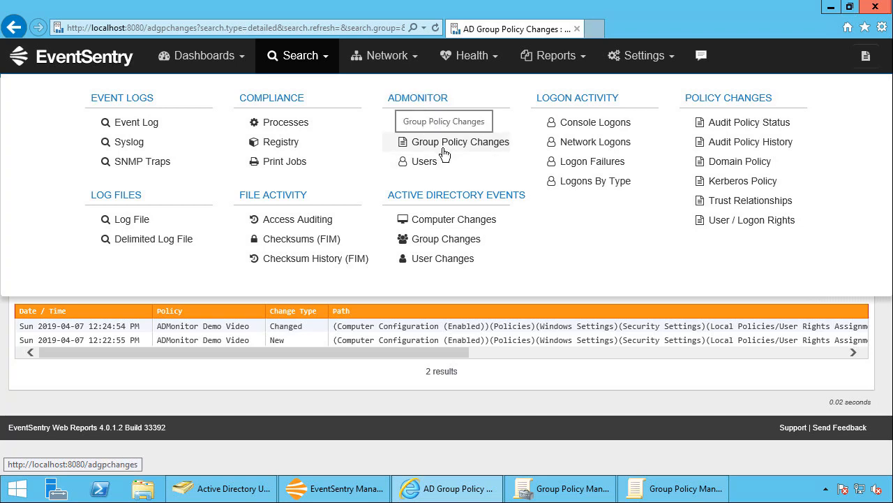
click(461, 142)
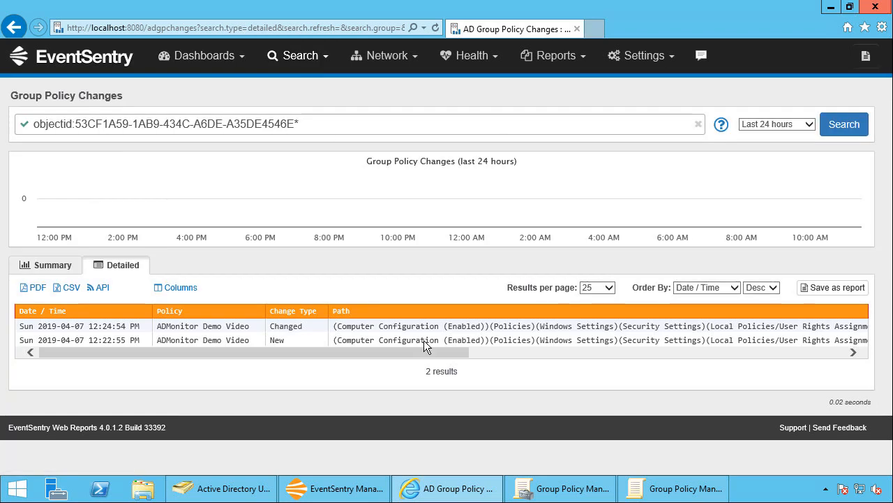
mouse_move(420, 354)
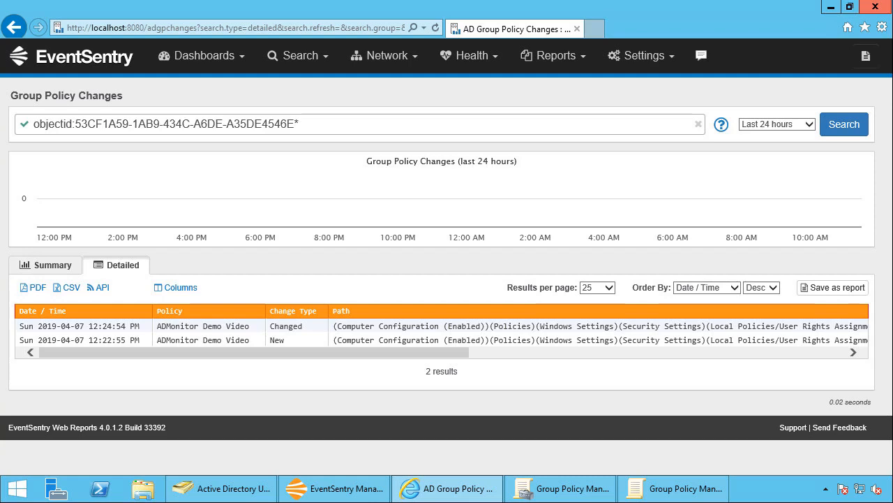
mouse_move(311, 59)
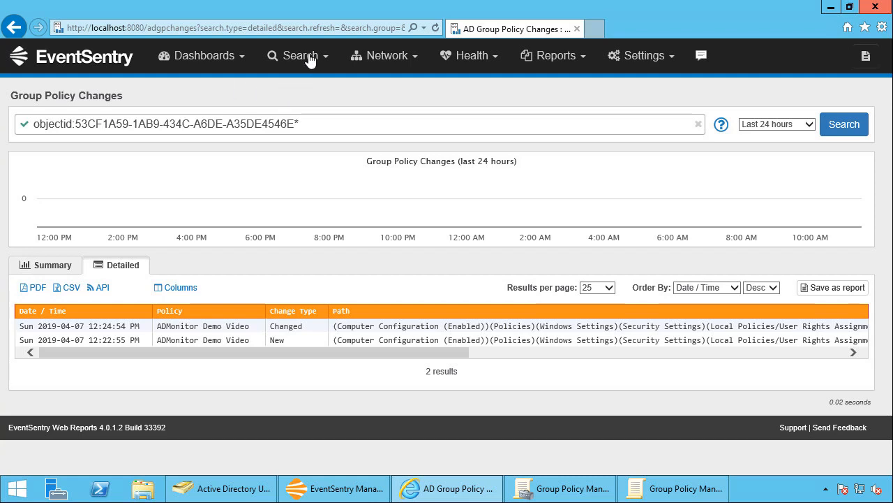
Step: Load the ADMonitor Users report summarizing 54 user accounts
click(297, 56)
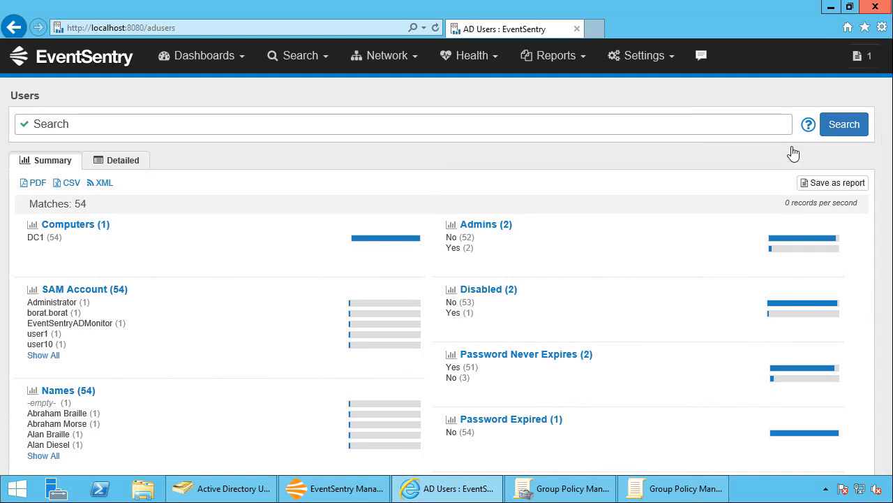
mouse_move(864, 66)
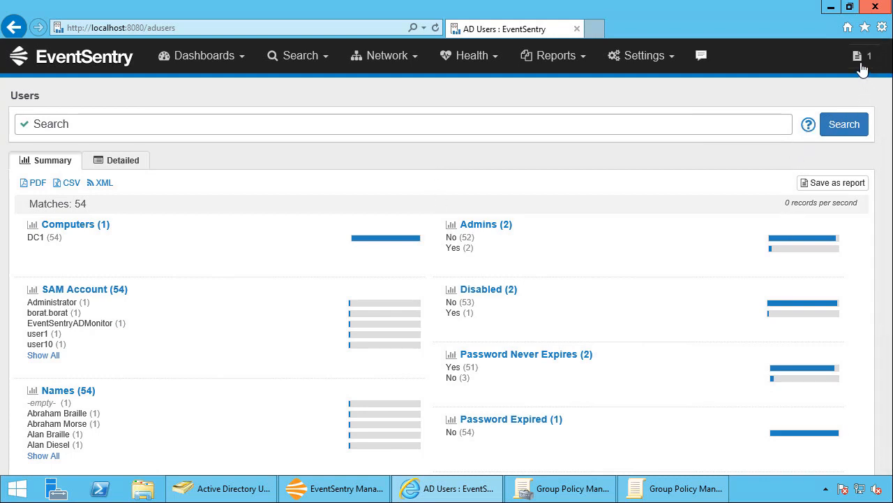
mouse_move(871, 70)
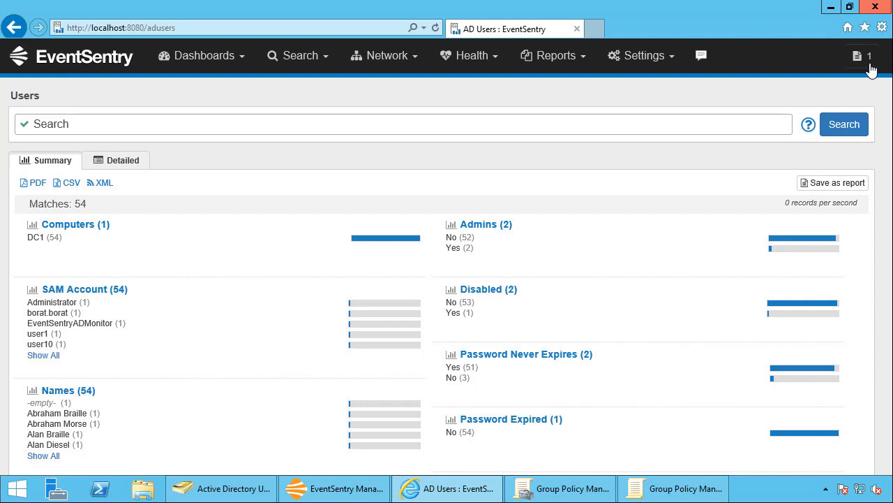
mouse_move(759, 94)
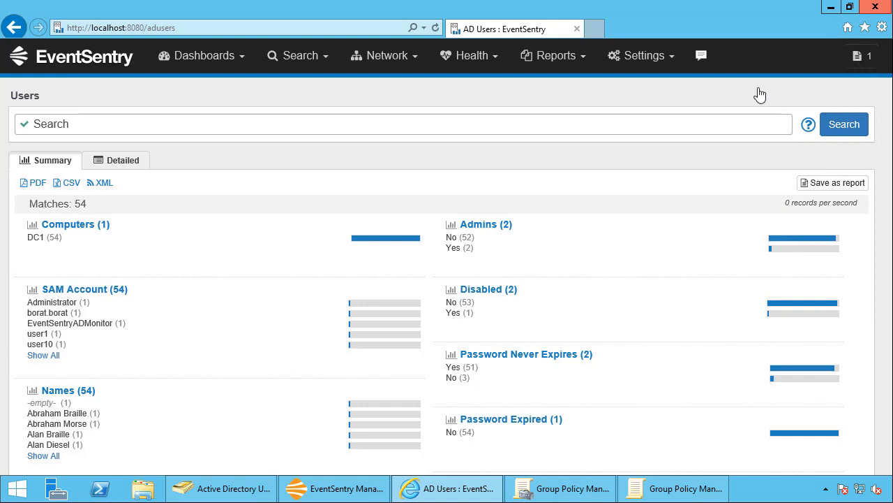
mouse_move(861, 61)
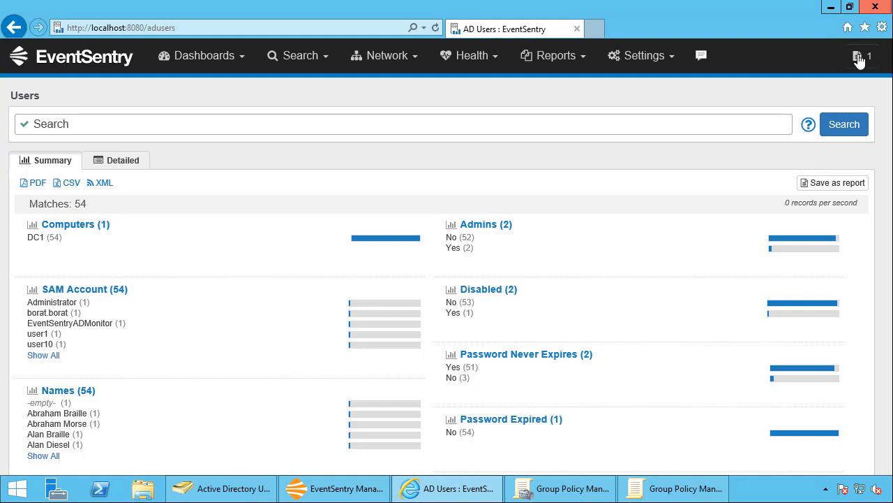
mouse_move(862, 56)
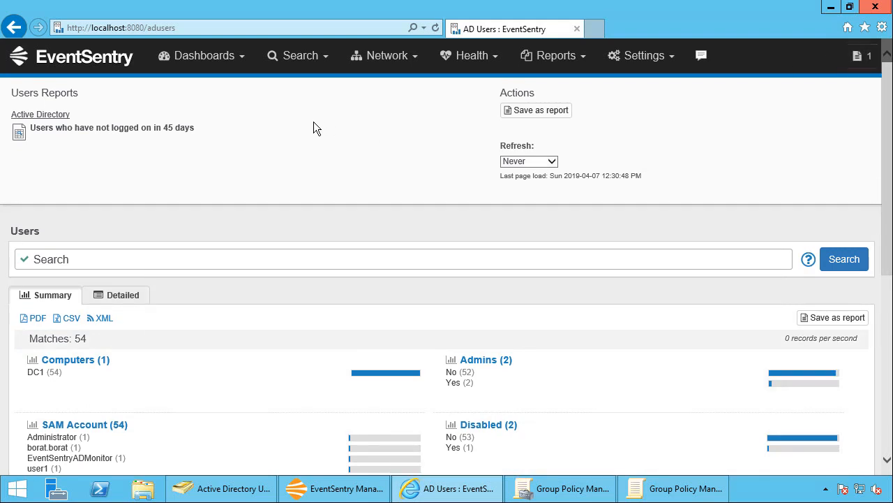
mouse_move(47, 132)
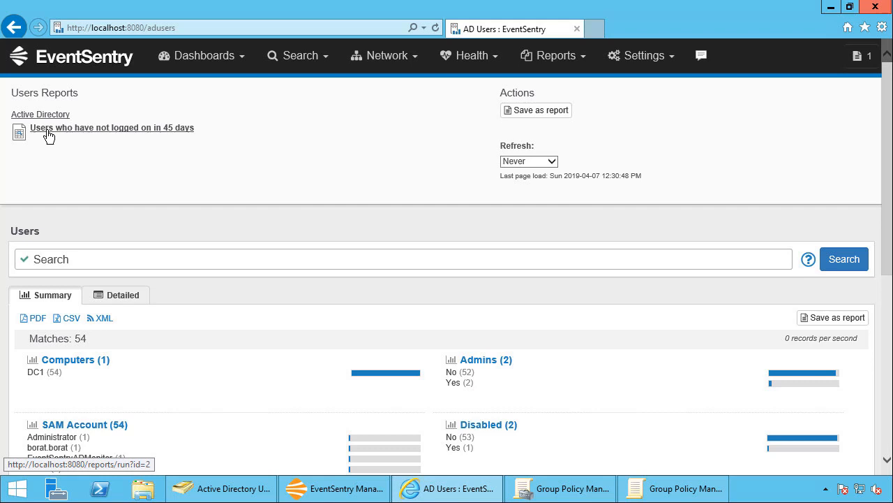
Step: Run the 'Users who have not logged on in 45 days' report and scroll its 51-account summary
click(112, 127)
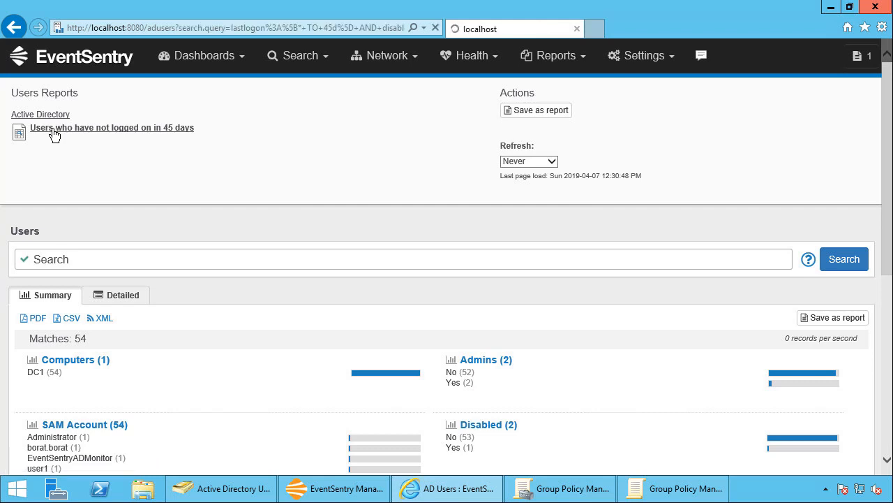
click(112, 127)
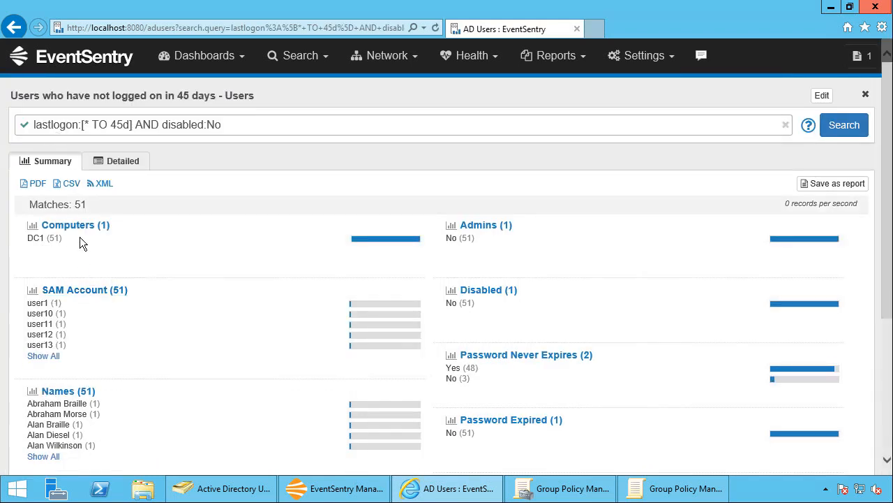
mouse_move(391, 326)
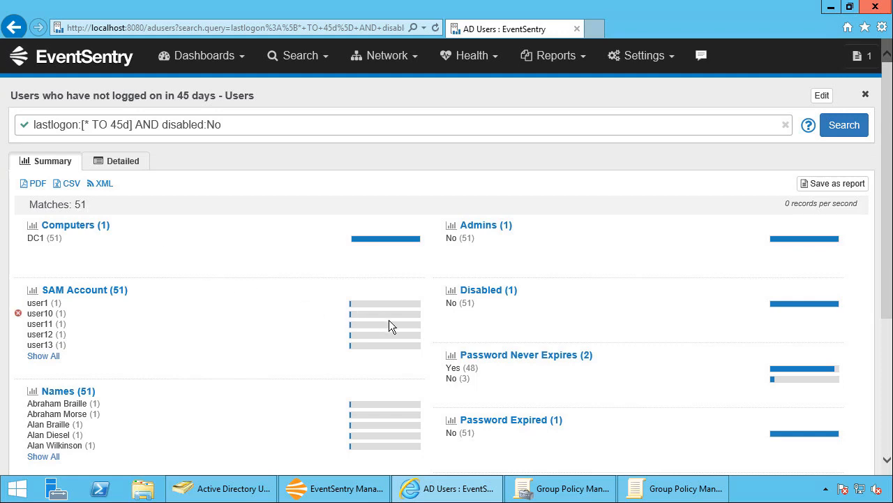
mouse_move(251, 336)
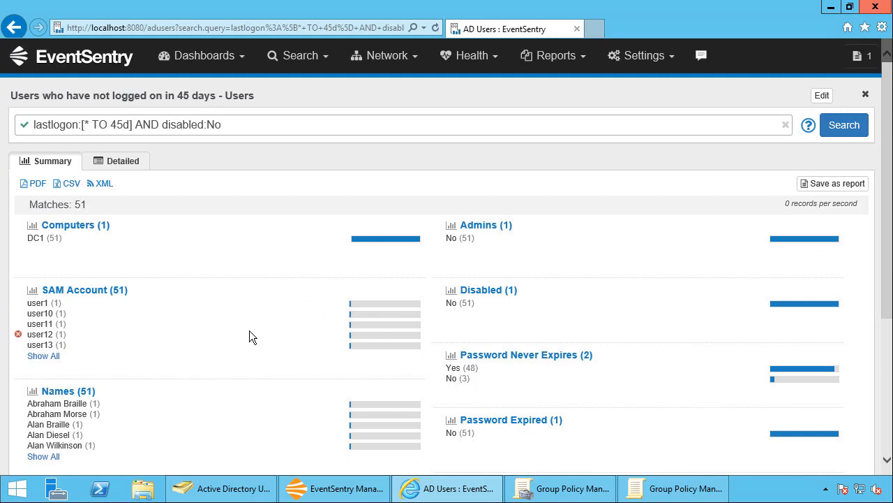
scroll(down, 3)
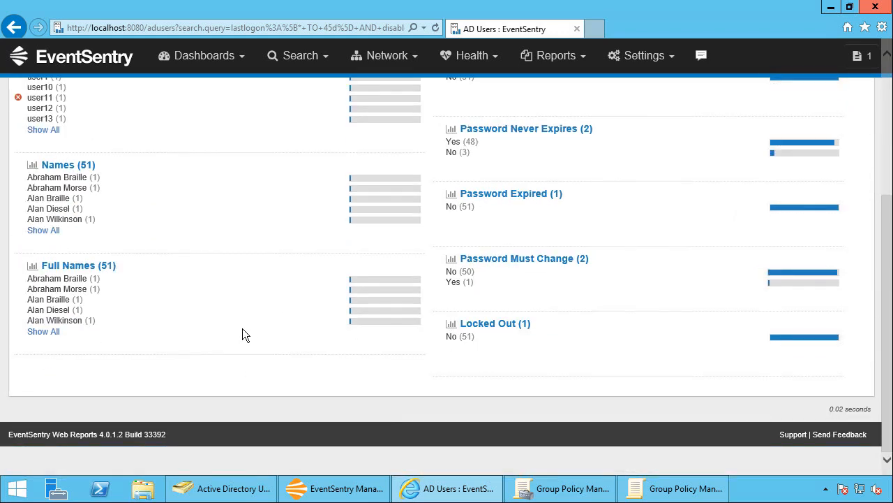
scroll(up, 3)
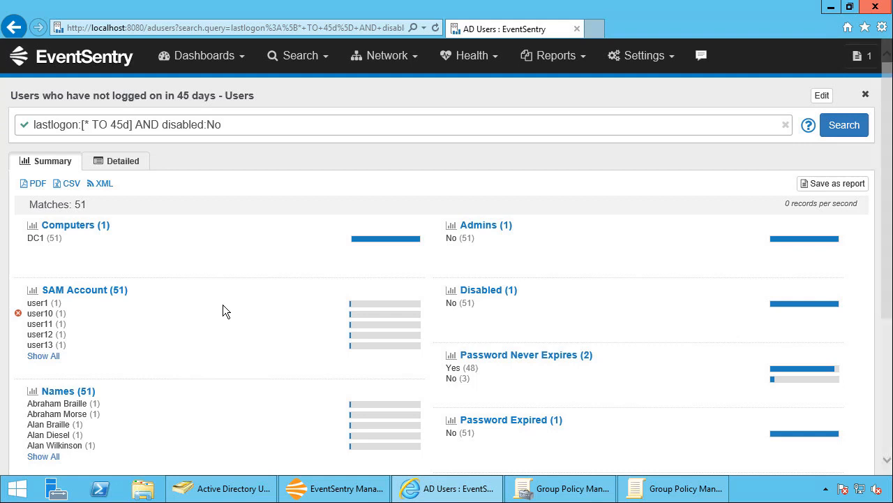
Step: Change the query's logon threshold from 45 to 20 days and rerun the search
click(419, 125)
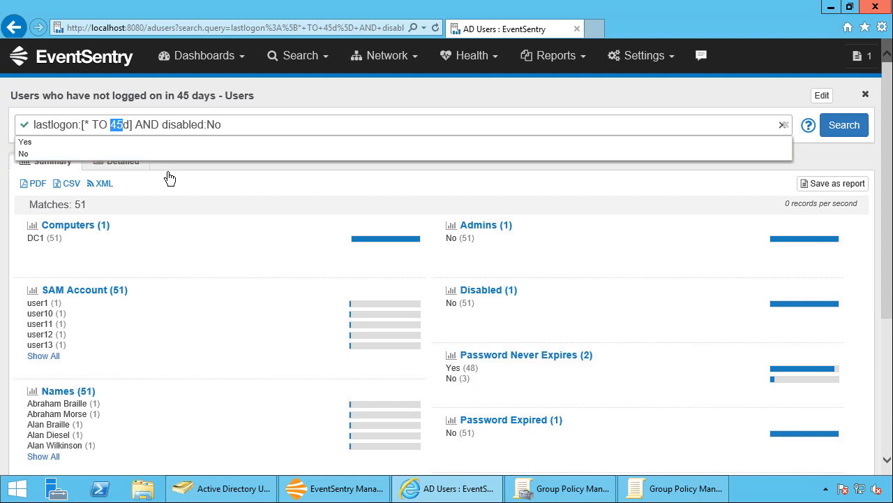
text(20)
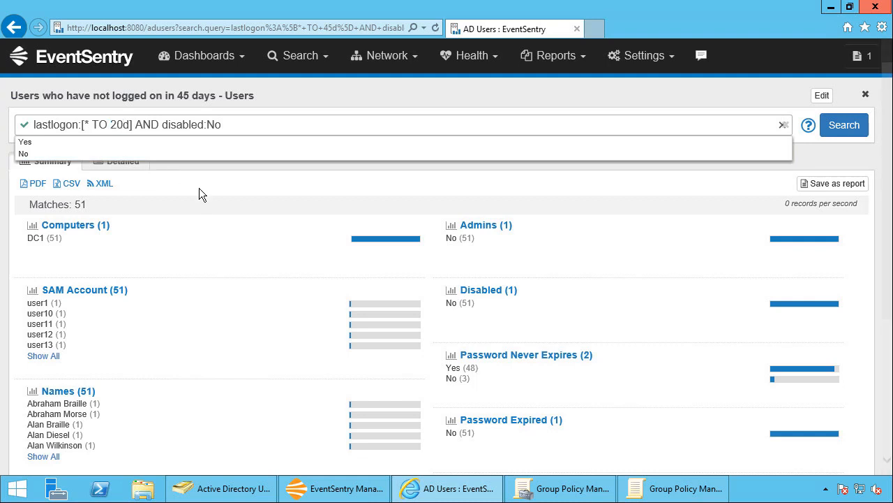
click(844, 125)
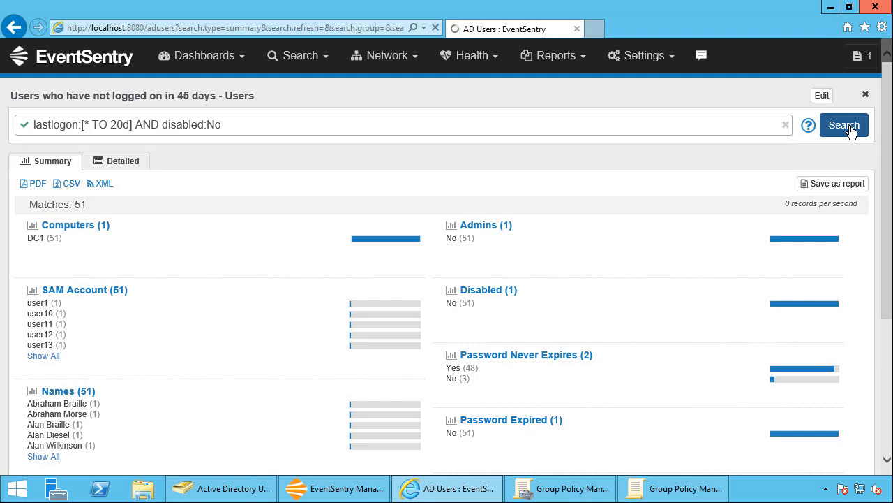
click(843, 124)
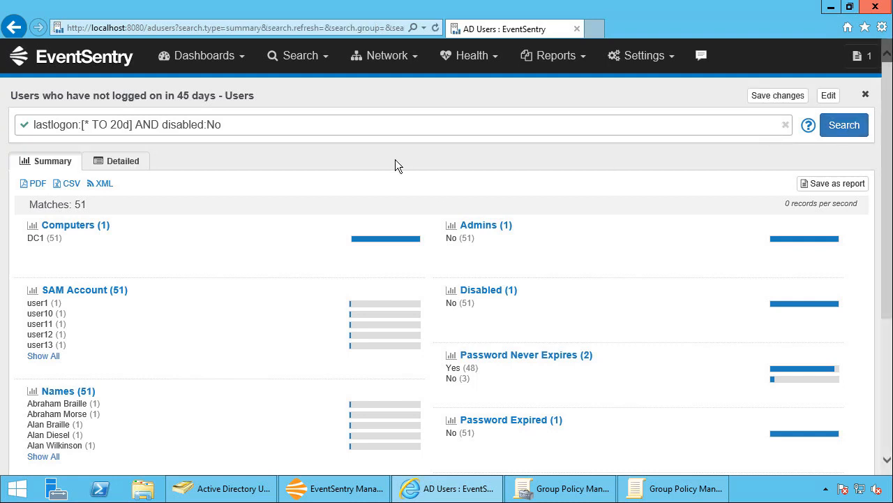